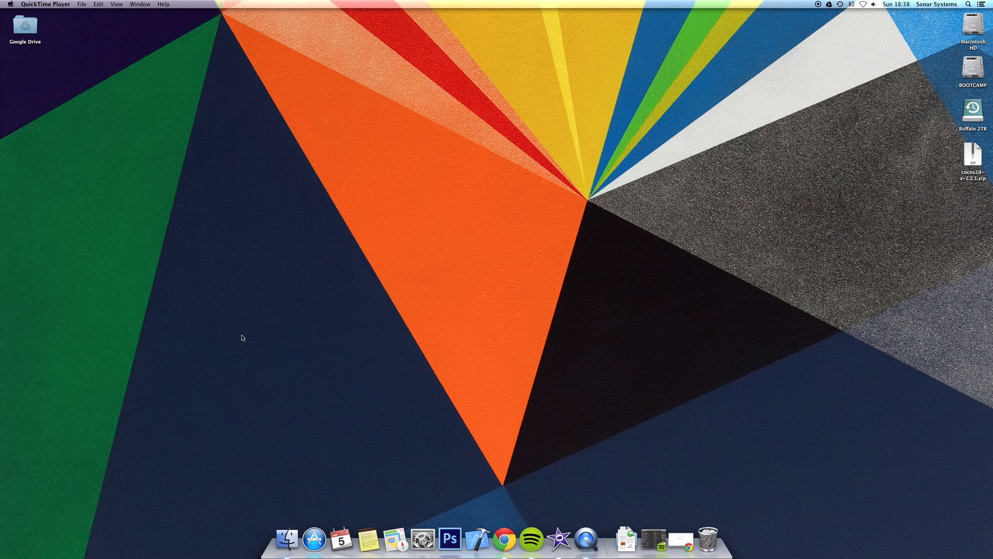
mouse_move(653, 360)
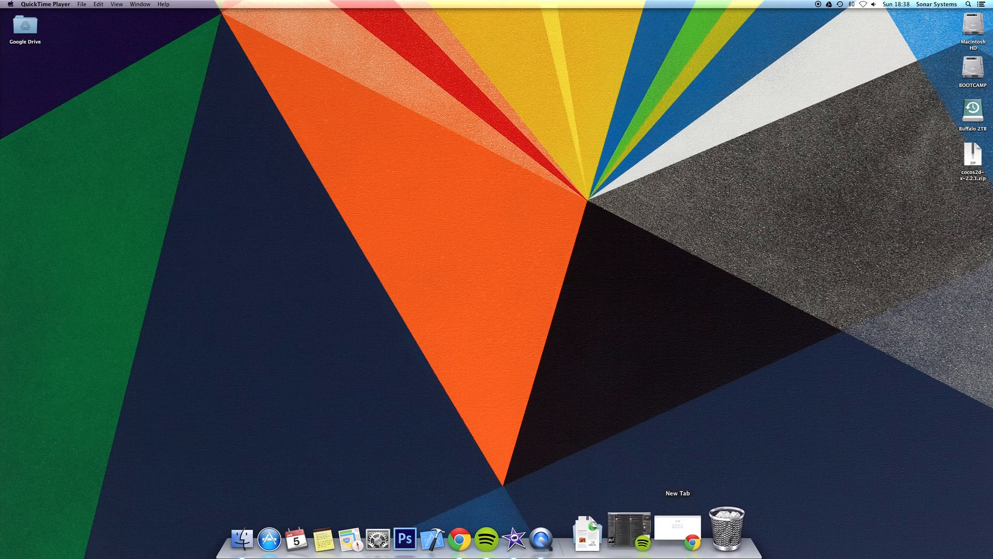
Browse to cocos2d-x.org in Chrome and view the Download v2.2.1 page
left_click(677, 541)
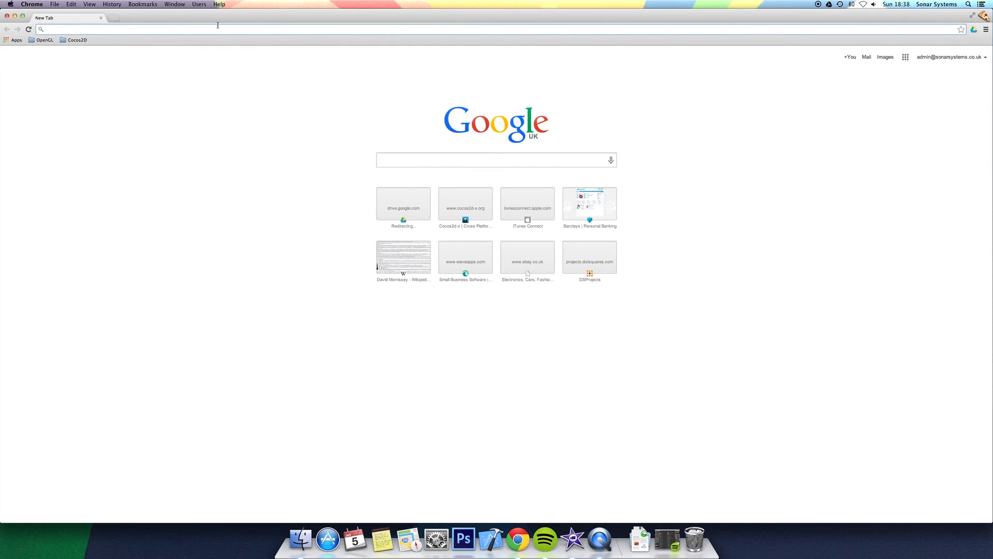
type("cocos2d-x.org")
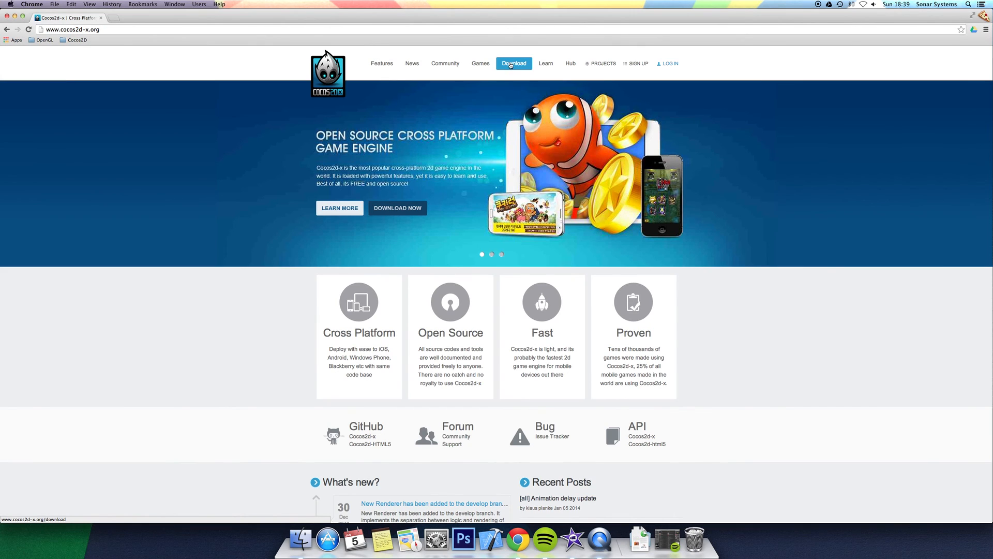
left_click(514, 63)
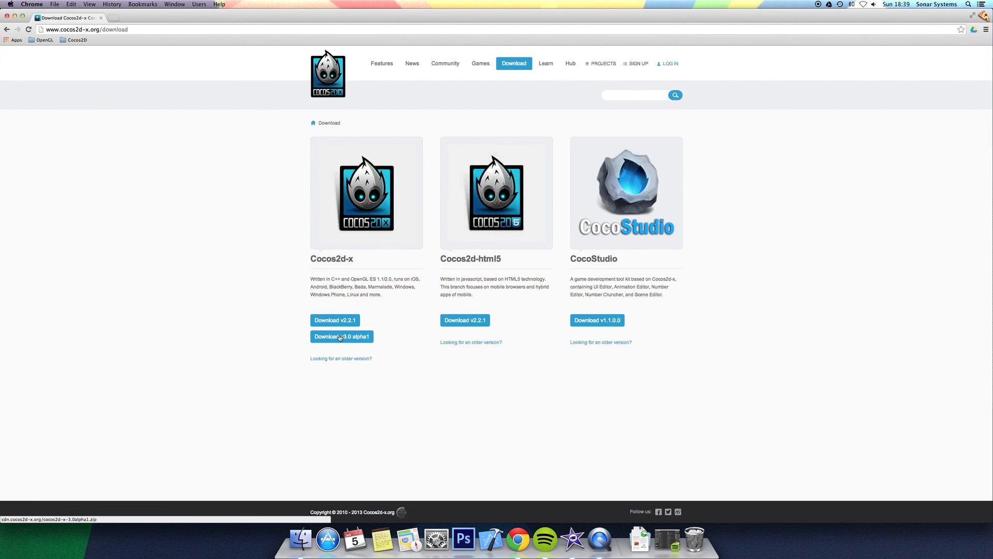
mouse_move(298, 317)
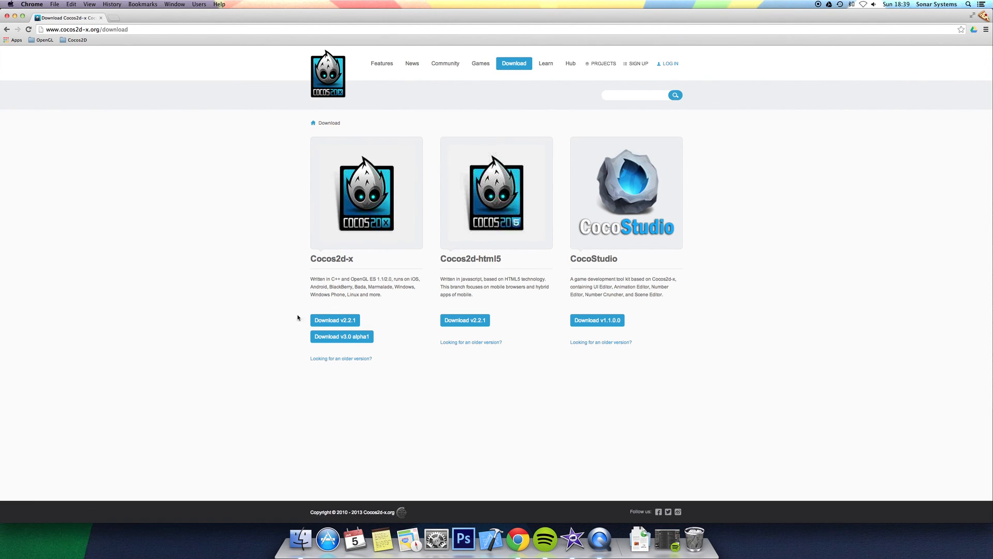
mouse_move(335, 320)
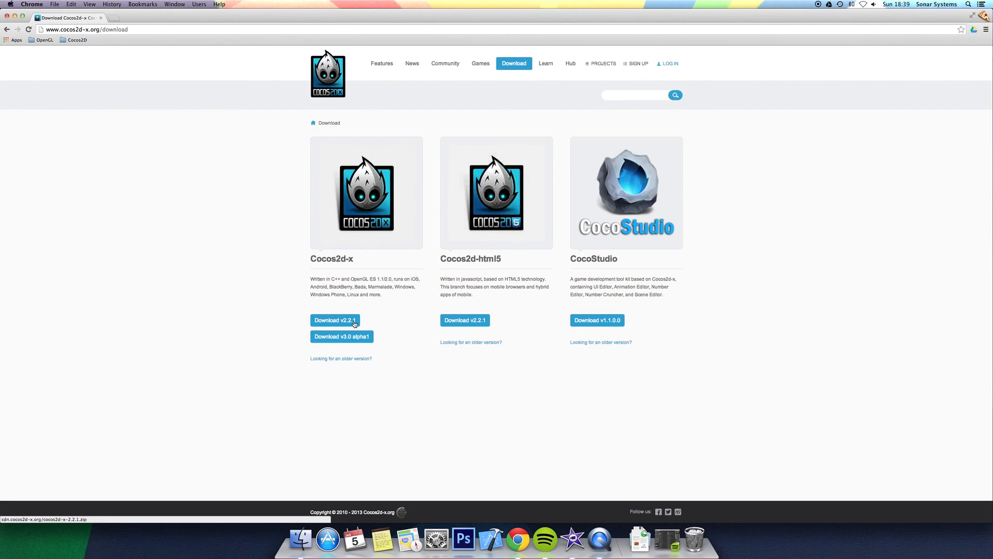
mouse_move(352, 321)
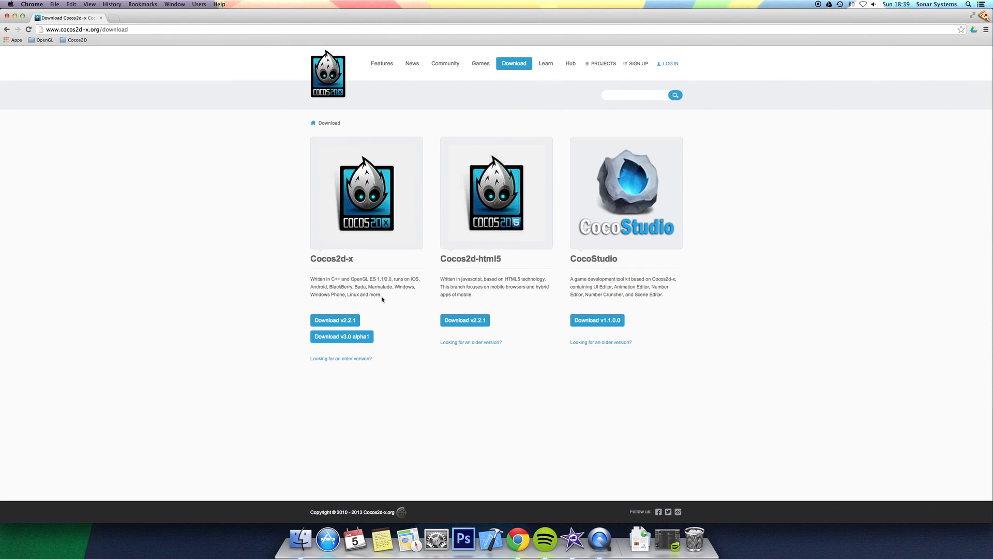
mouse_move(370, 287)
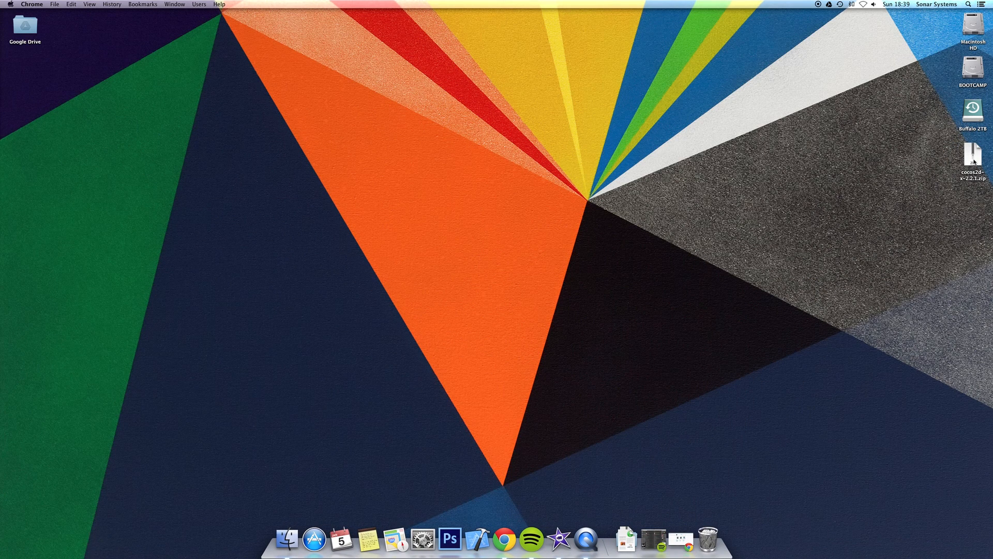
Extract cocos2d-x-2.2.1.zip on the desktop with Archive Utility
double_click(972, 155)
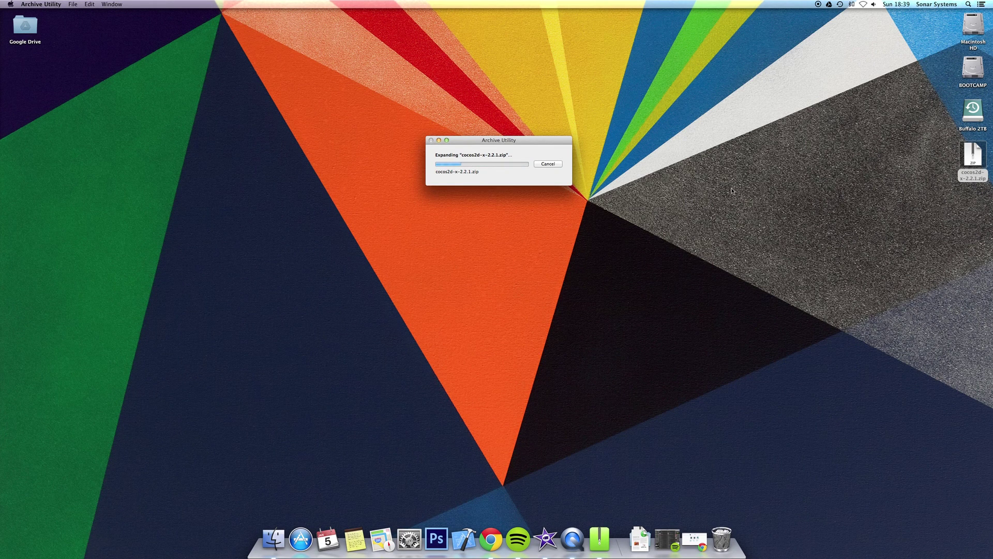
mouse_move(692, 193)
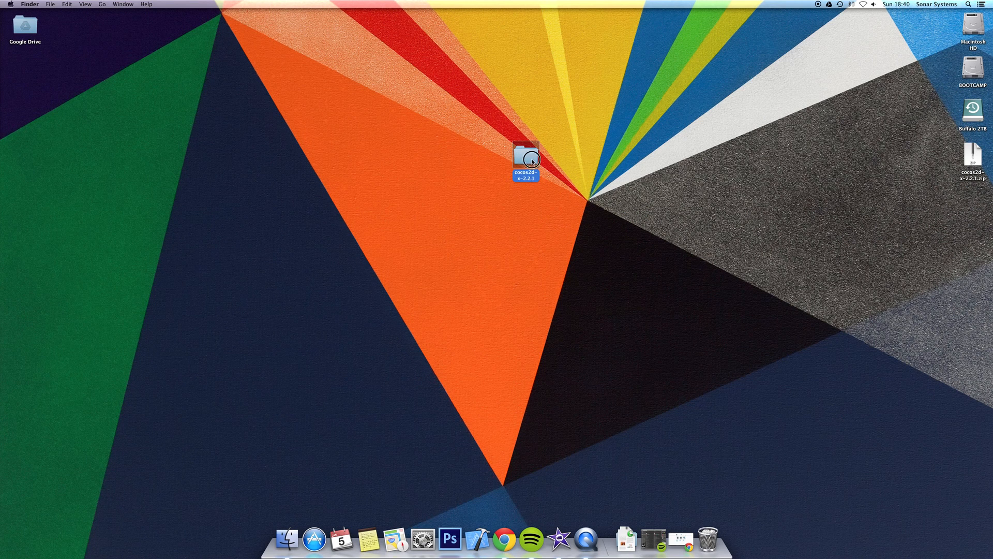
Browse the extracted cocos2d-x-2.2.1 folder into tools > project-creator showing create_project.py
double_click(525, 157)
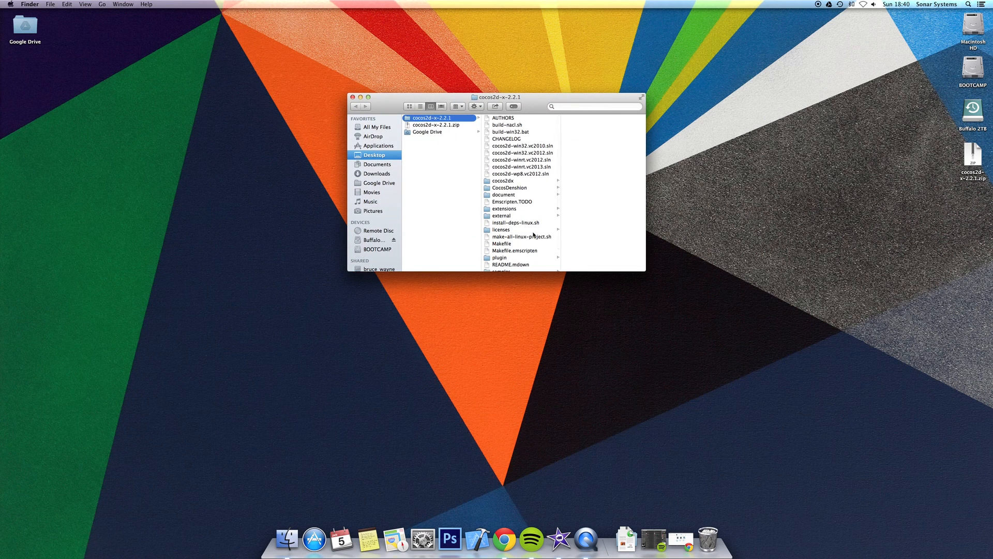
mouse_move(507, 227)
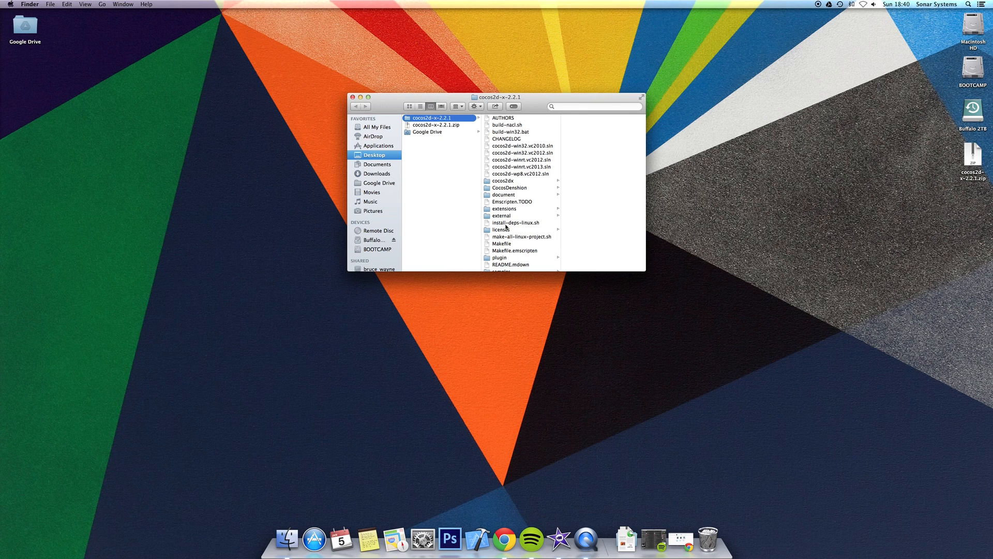
mouse_move(516, 244)
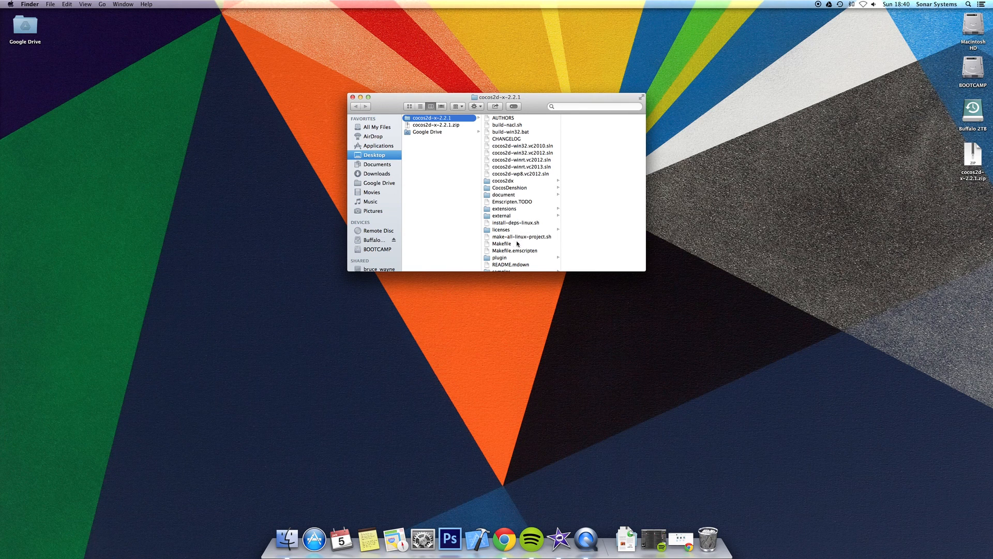
mouse_move(537, 253)
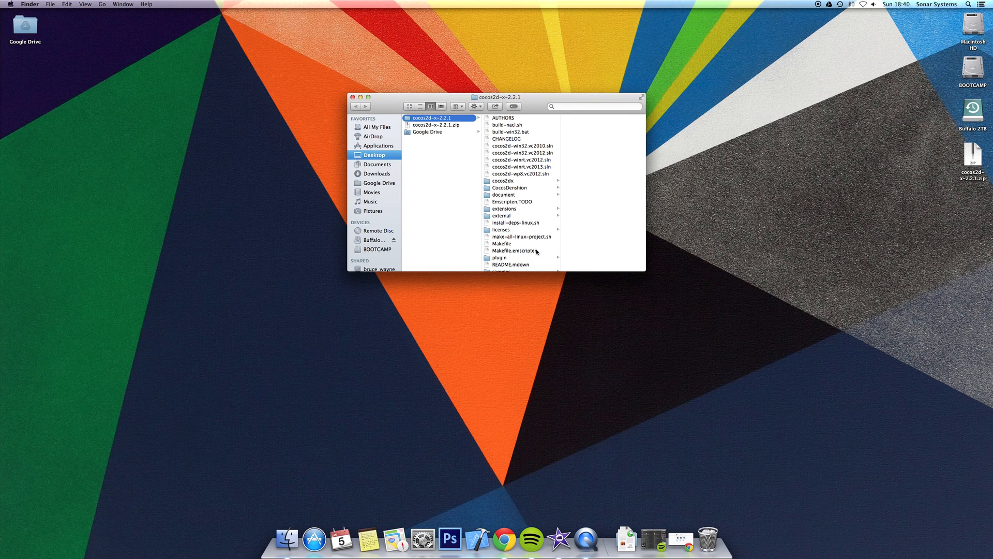
scroll("down", 3)
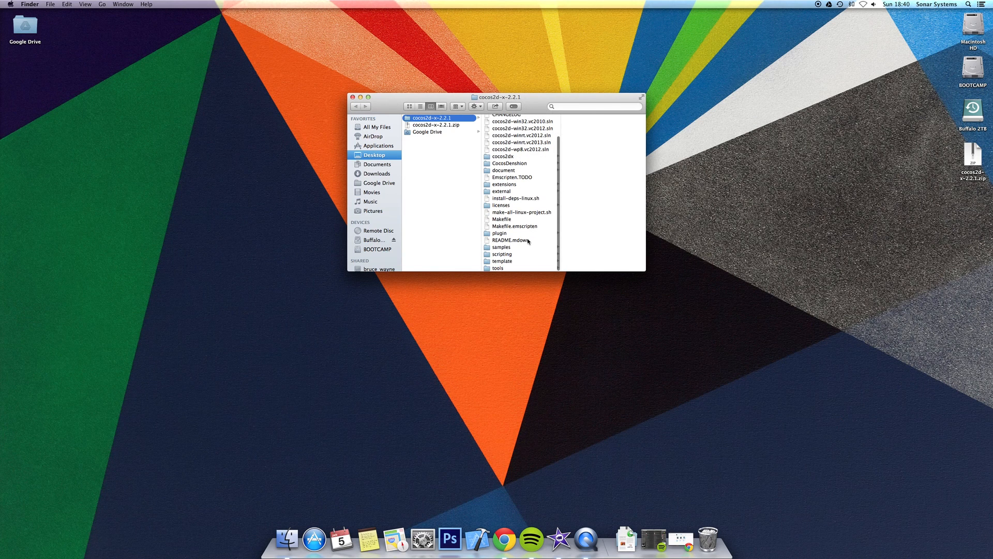
mouse_move(511, 267)
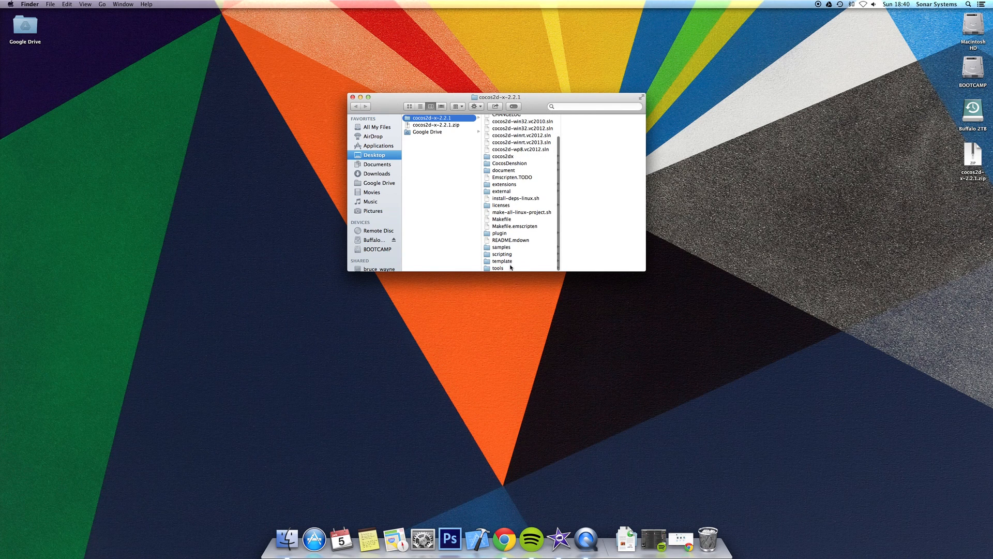
left_click(498, 267)
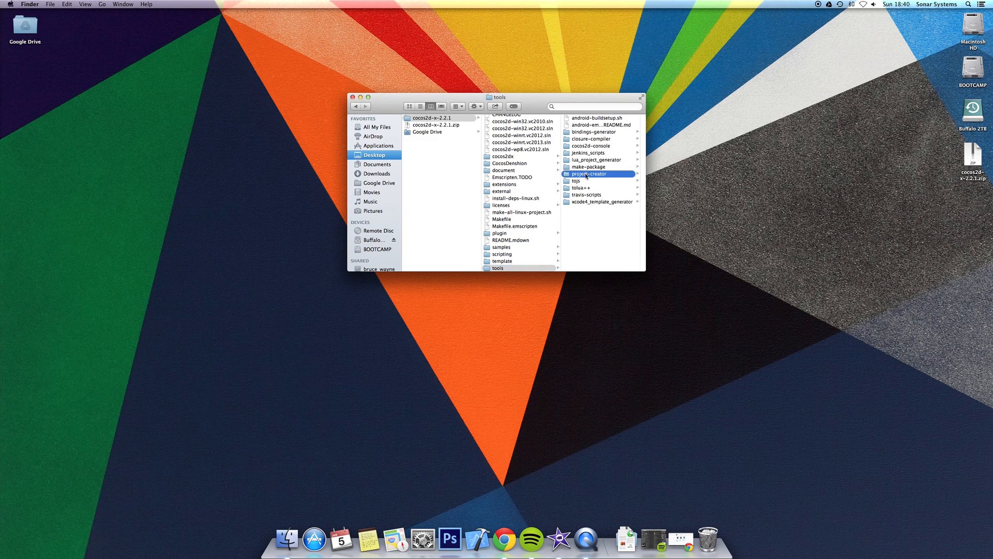
left_click(589, 174)
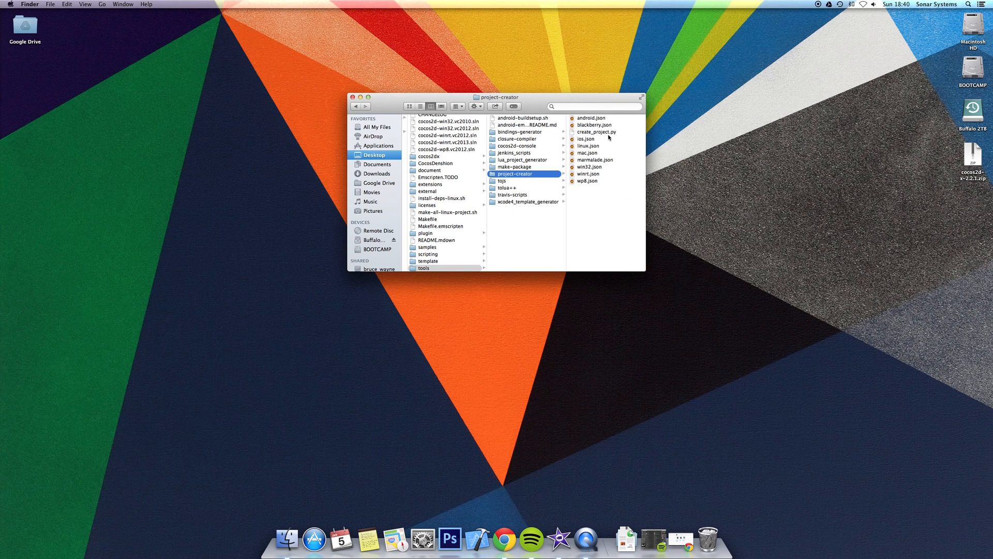
mouse_move(614, 139)
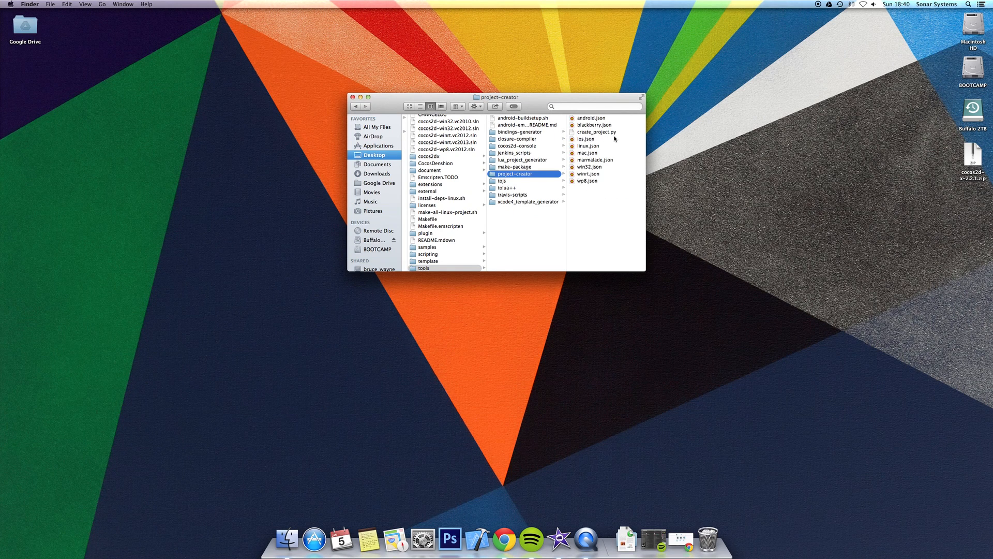
mouse_move(536, 105)
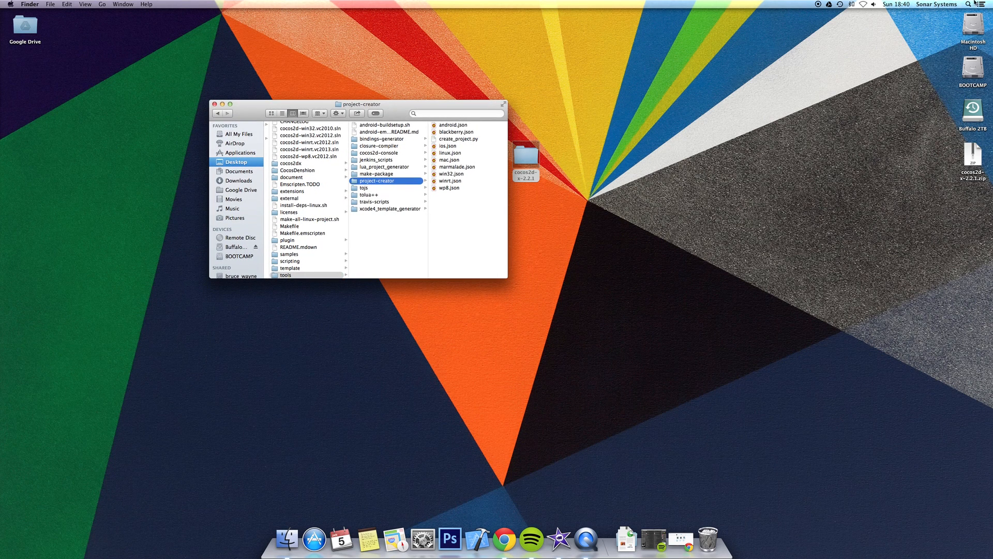
Launch Terminal via Spotlight and cd into cocos2d-x-2.2.1/tools/project-creator, listing its files
left_click(980, 5)
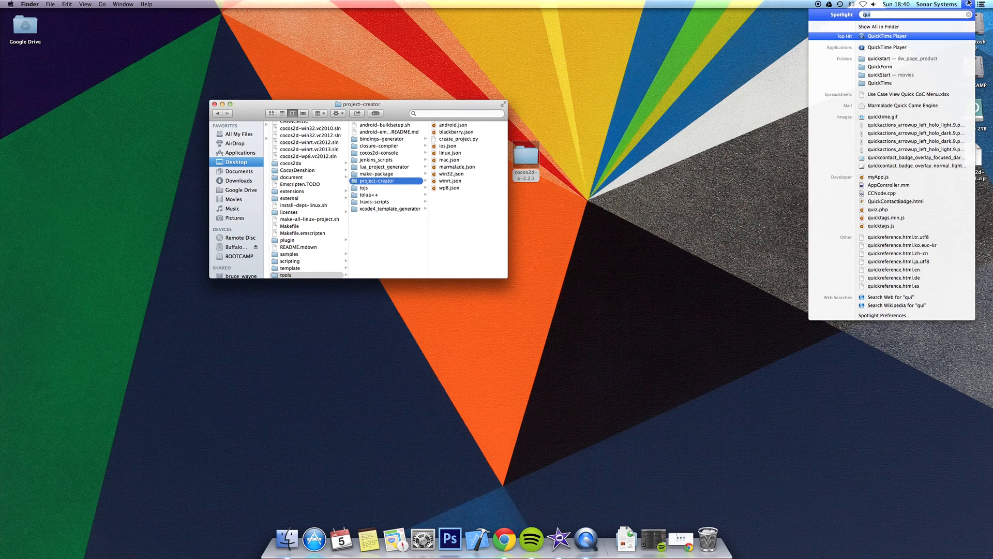
type("ter")
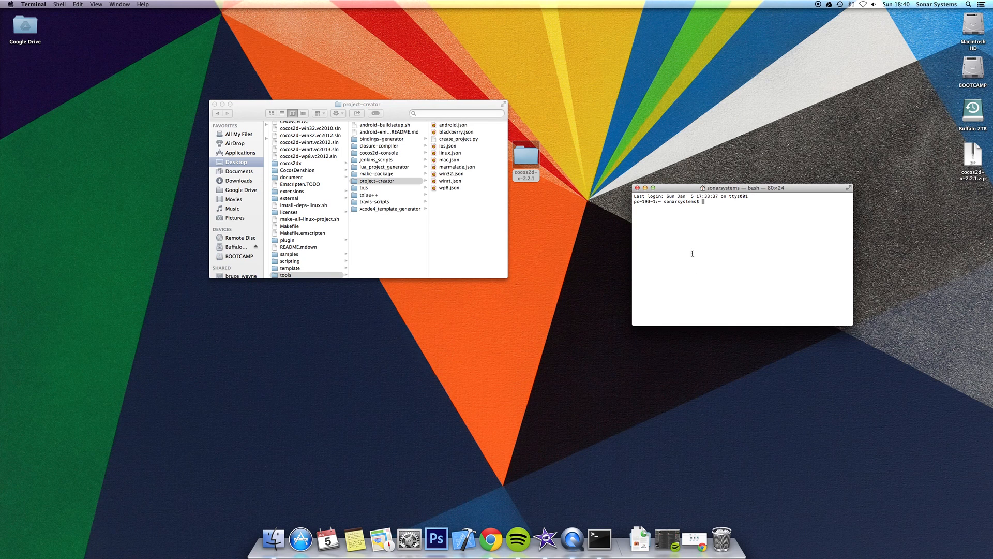
mouse_move(780, 224)
type("cd /Users/sonarsystems/Desktop/cocos2d-x-2.2.1/tools/project-creator")
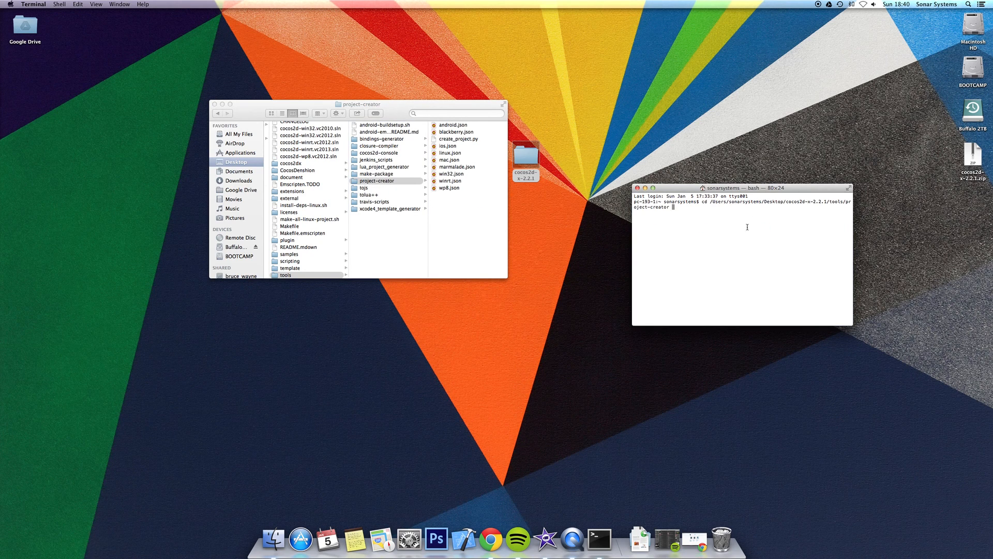
key("Return")
type("ls")
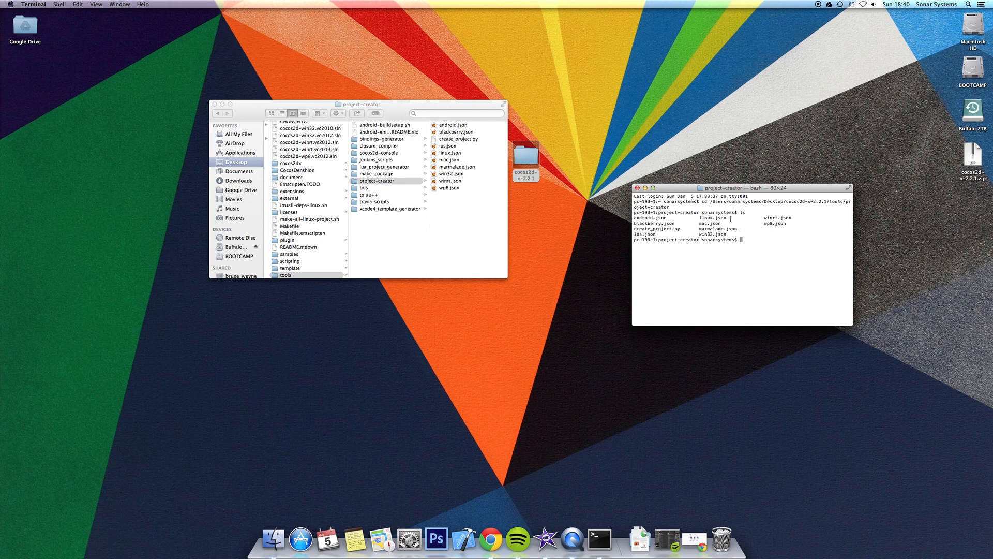
mouse_move(618, 178)
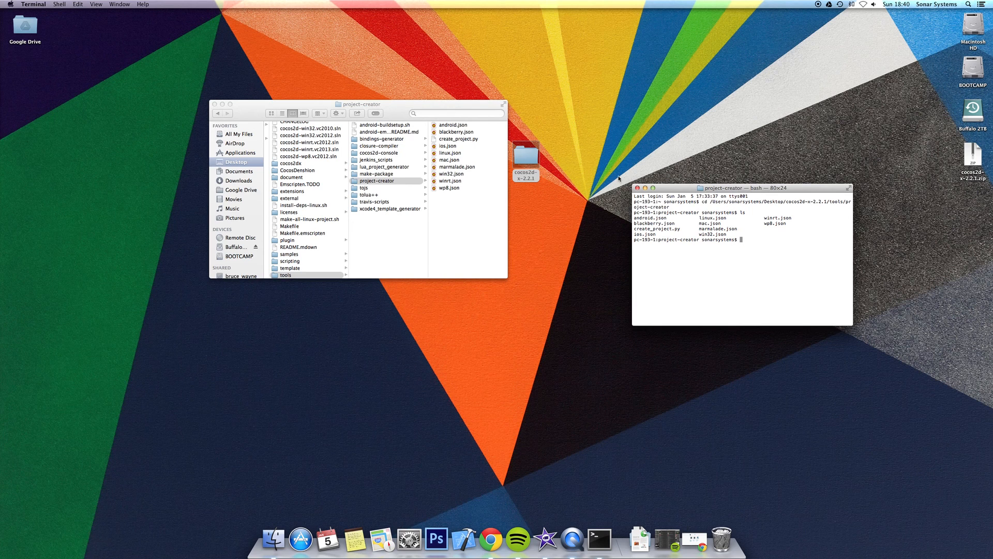
mouse_move(684, 330)
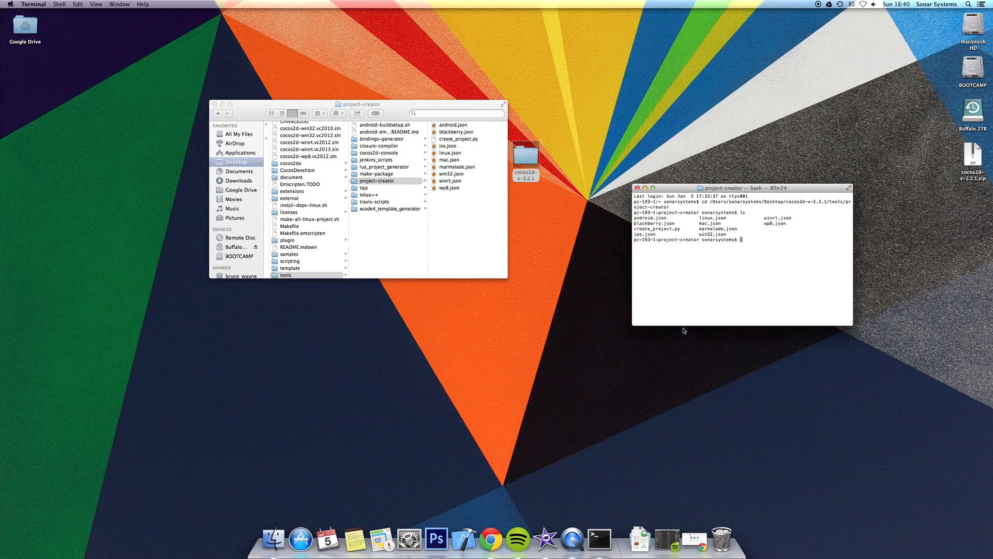
Run create_project.py for project Tutorial, package learning.sonarsystems.tutorial, language javascript
type("pyt")
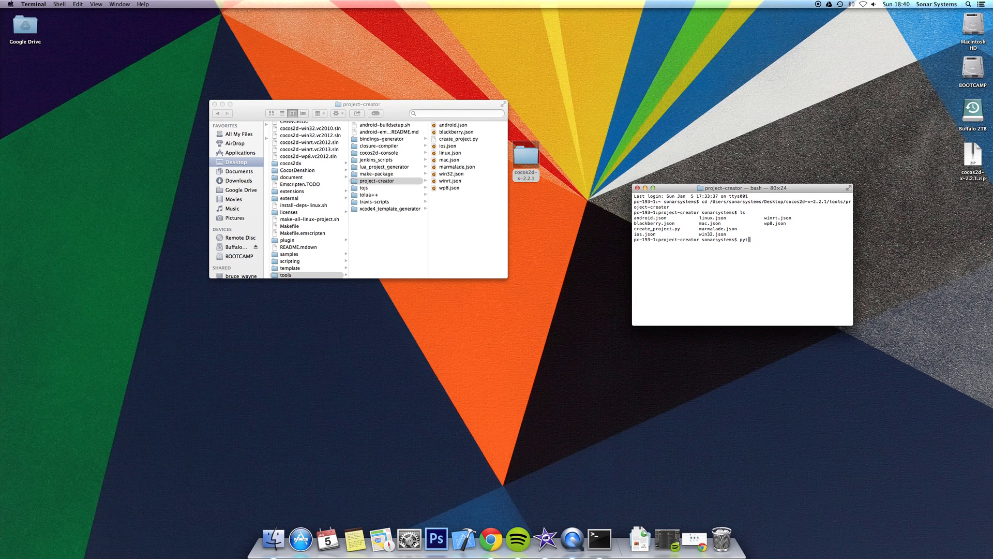
type("hon")
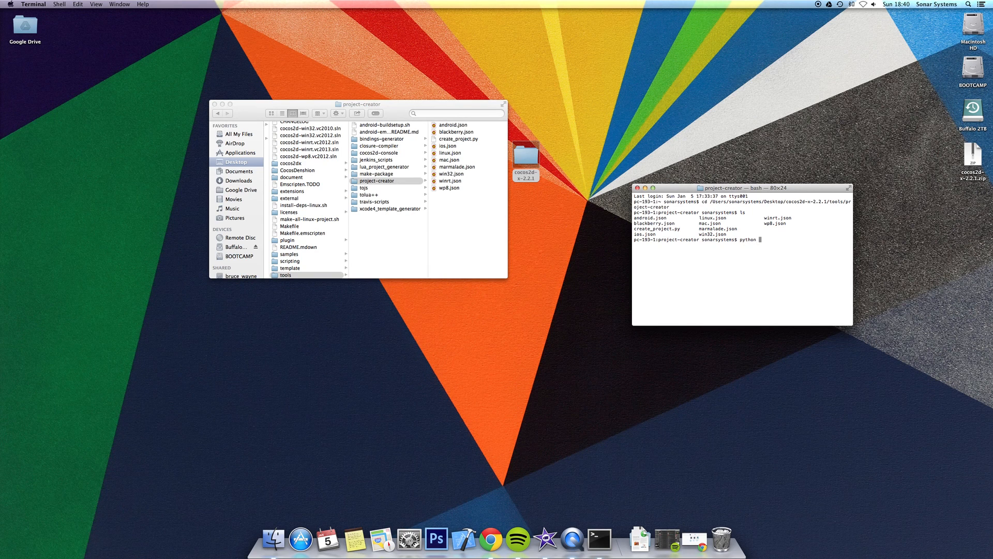
type("create_project.py -p")
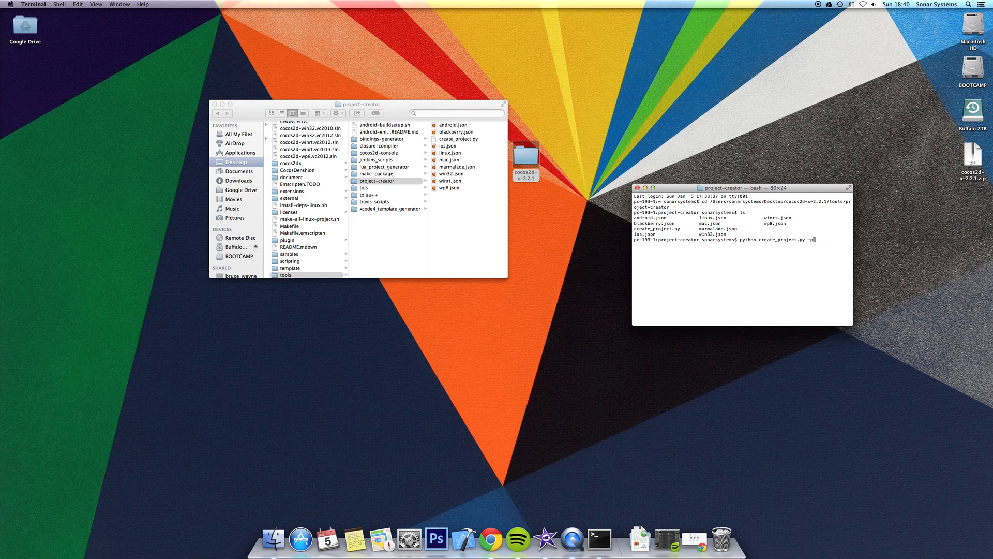
type("roject")
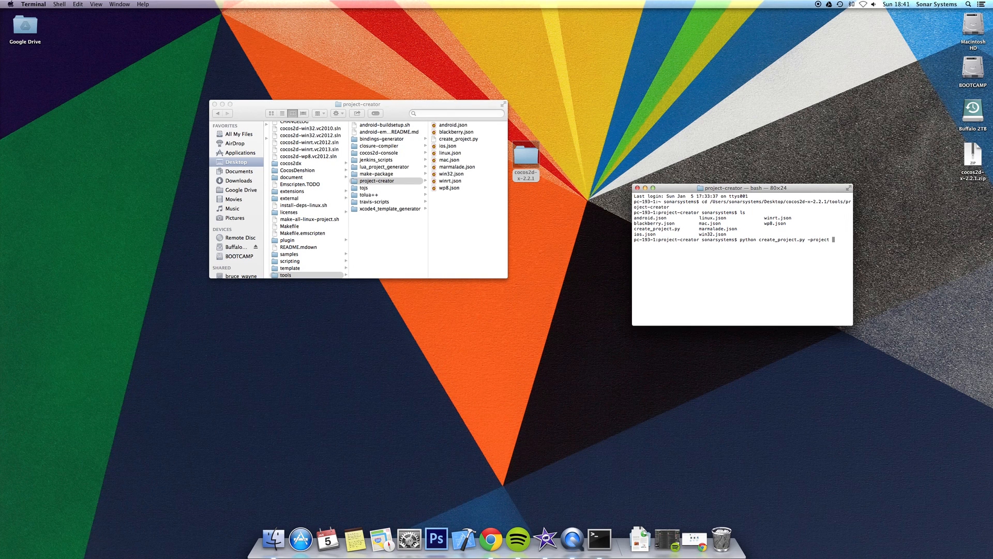
type("Tutorial")
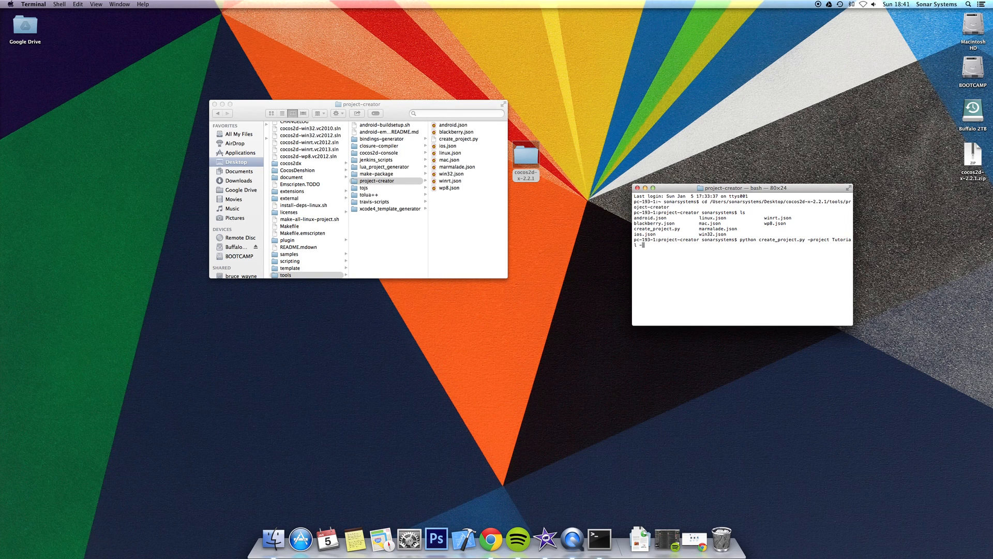
type("-package")
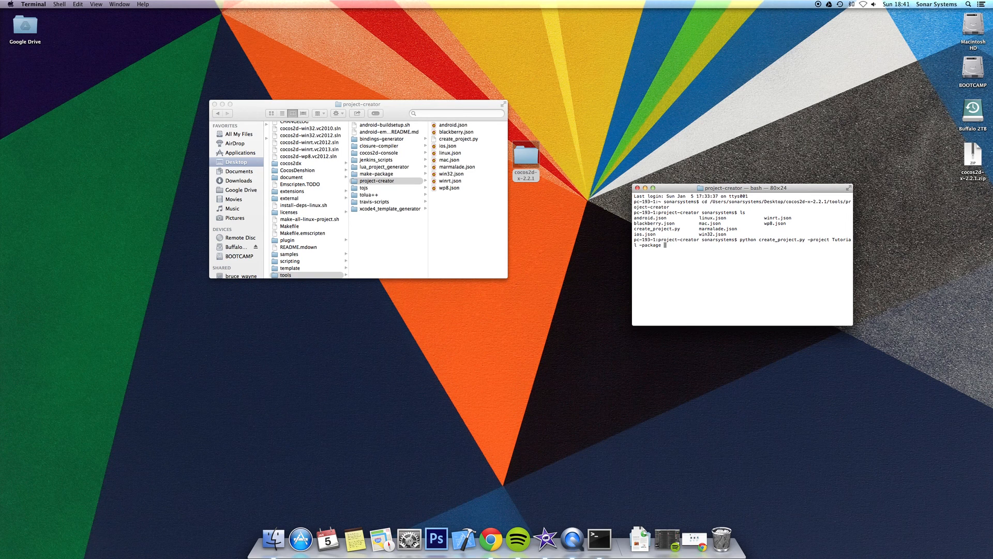
type("learning.s")
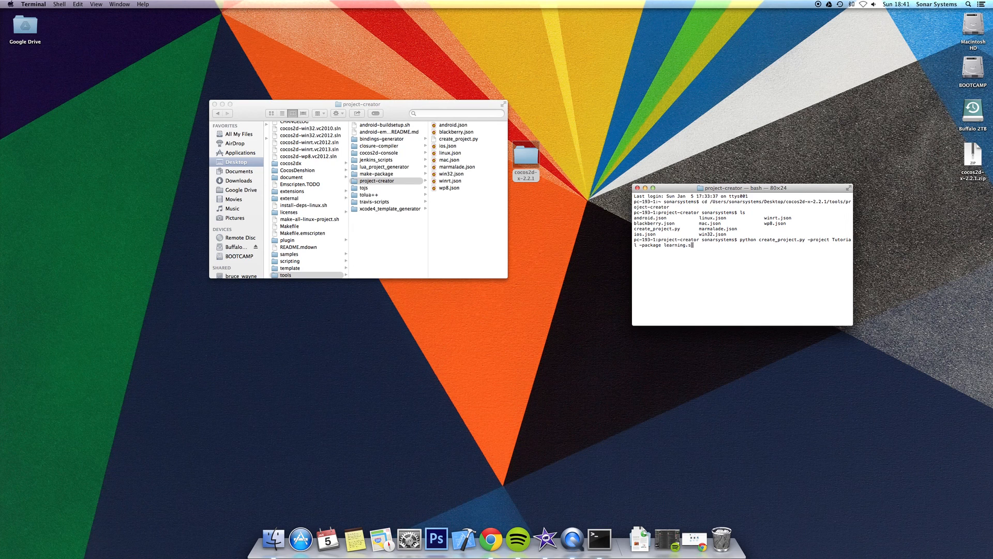
type("onarsystems.tutorial -l")
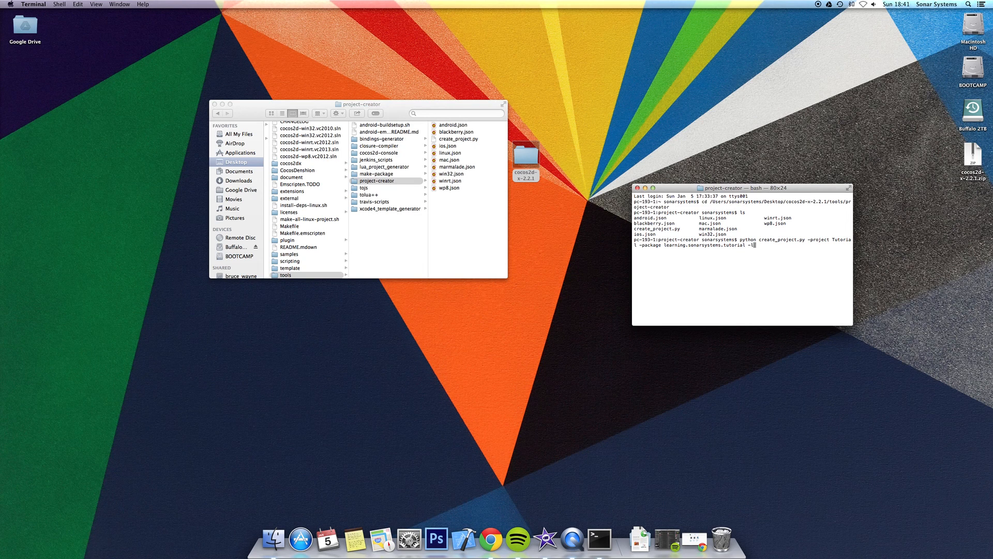
type("anguage j")
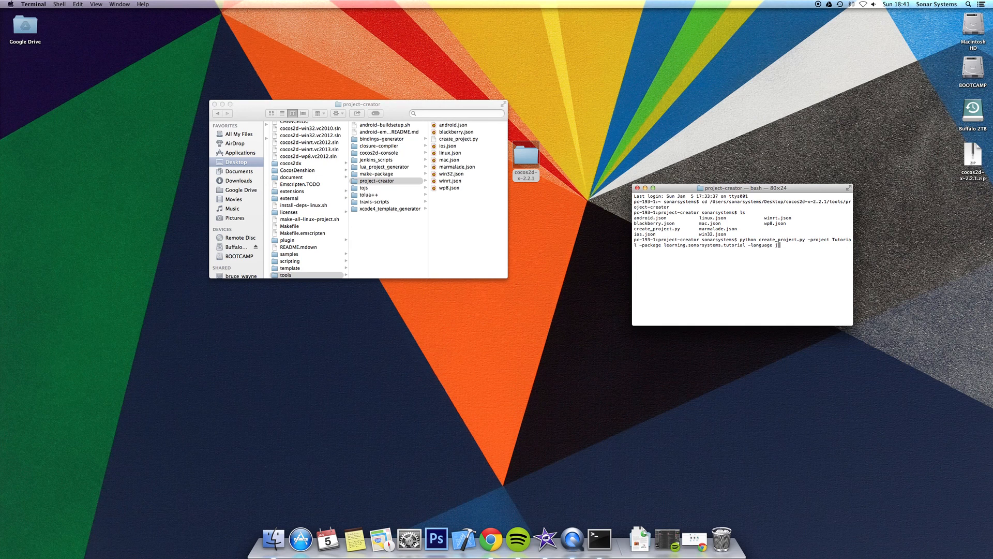
type("avascript")
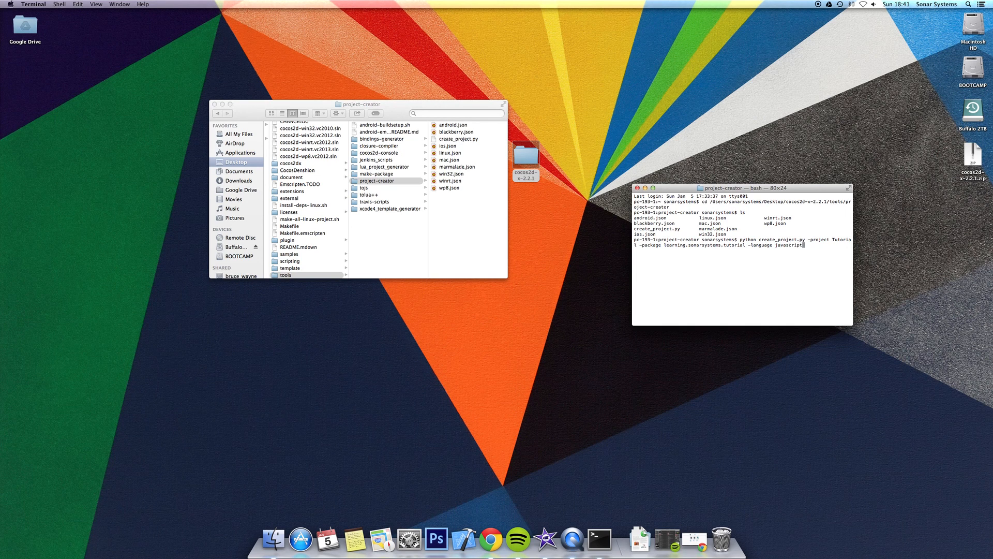
key("Return")
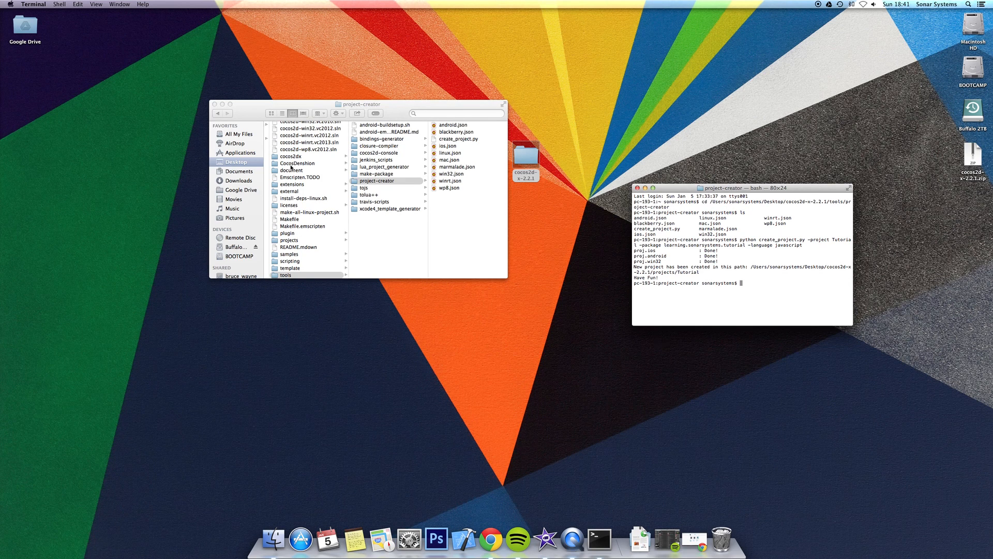
Browse Finder into projects > Tutorial, looking inside its Classes and Resources folders
left_click(377, 180)
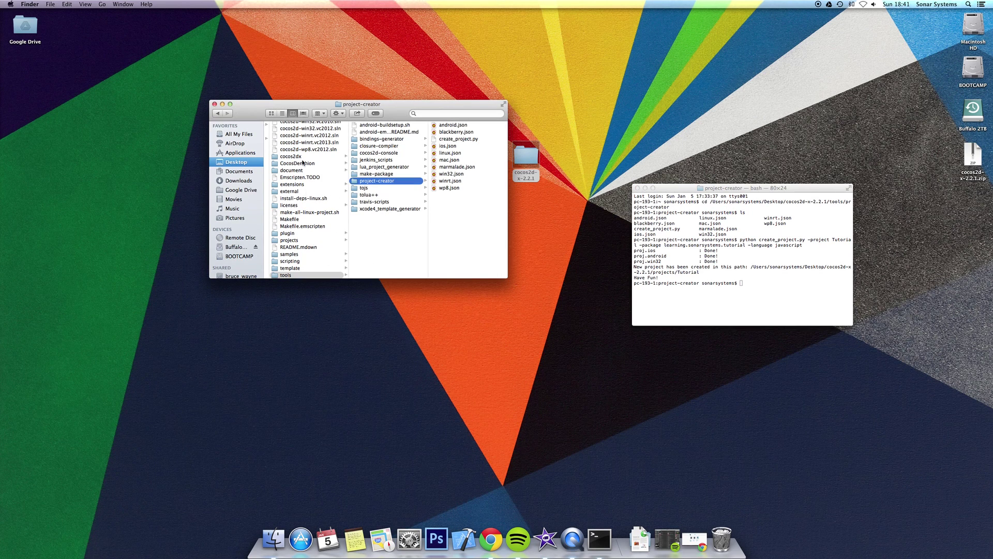
mouse_move(322, 105)
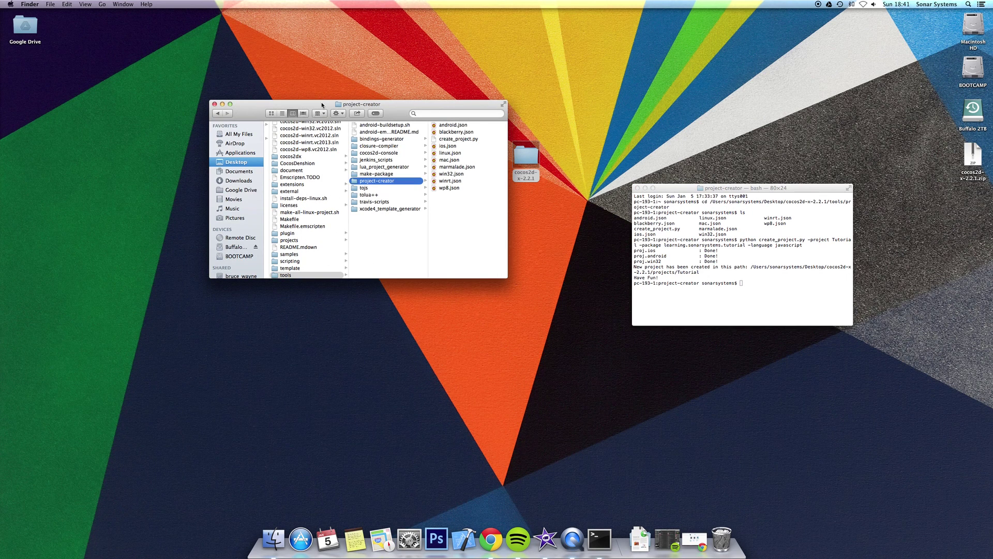
left_click(288, 239)
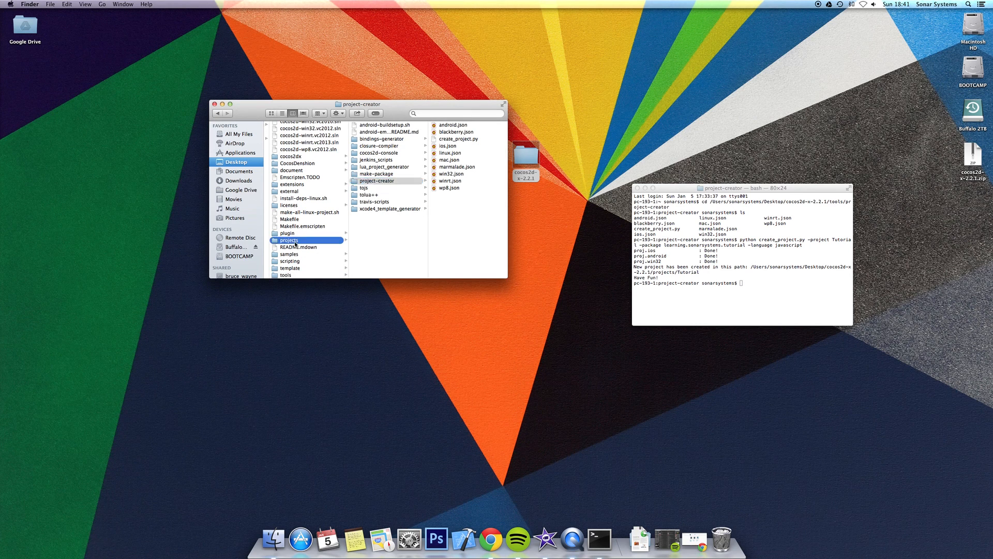
left_click(288, 239)
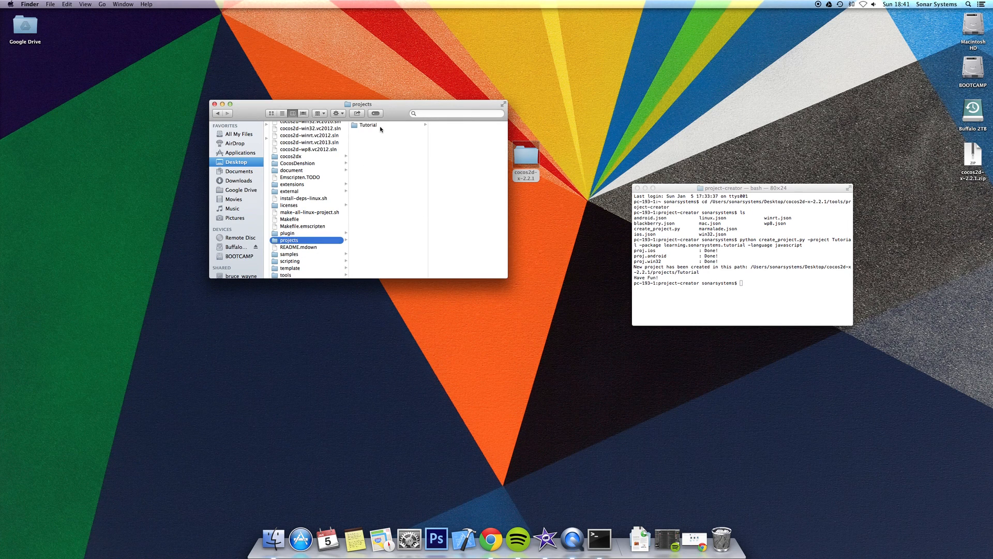
left_click(369, 125)
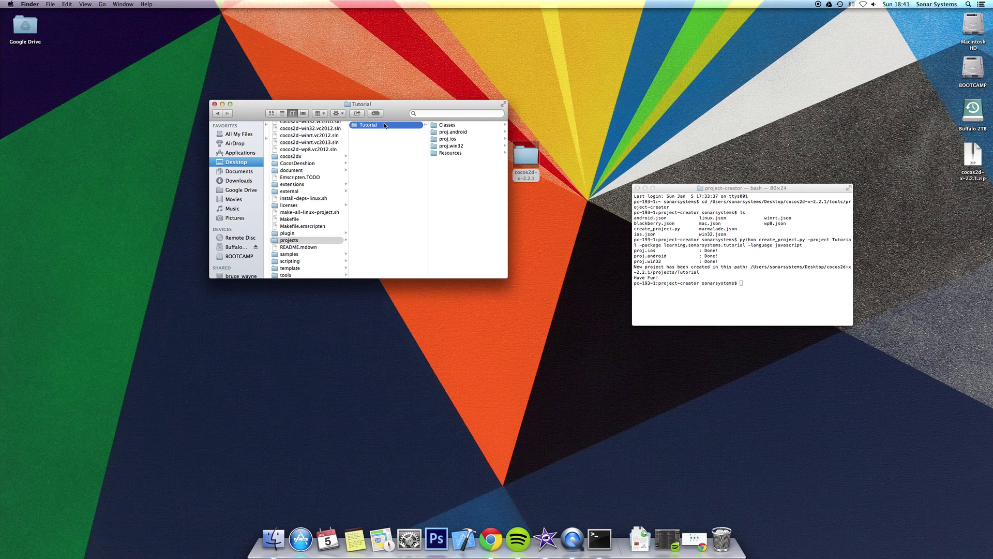
left_click(447, 124)
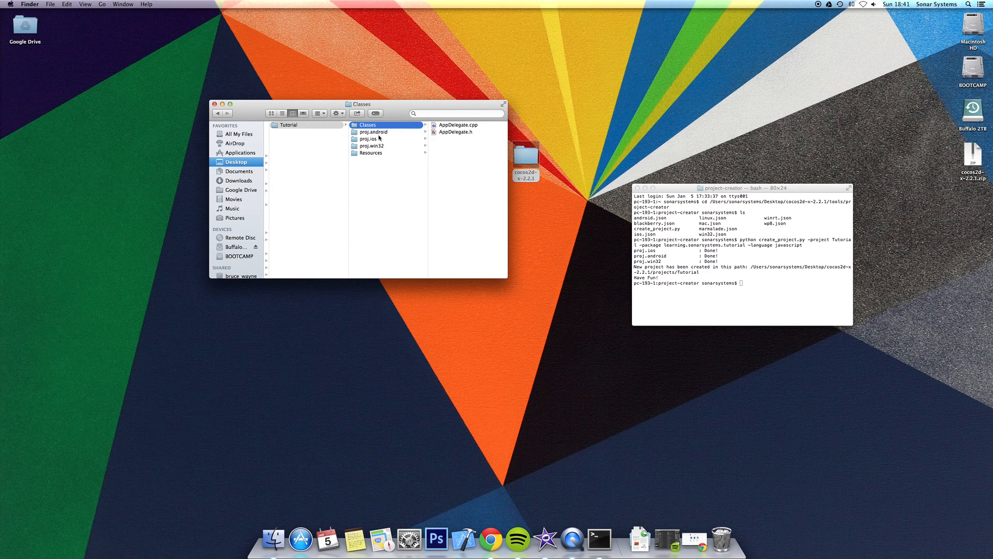
left_click(371, 153)
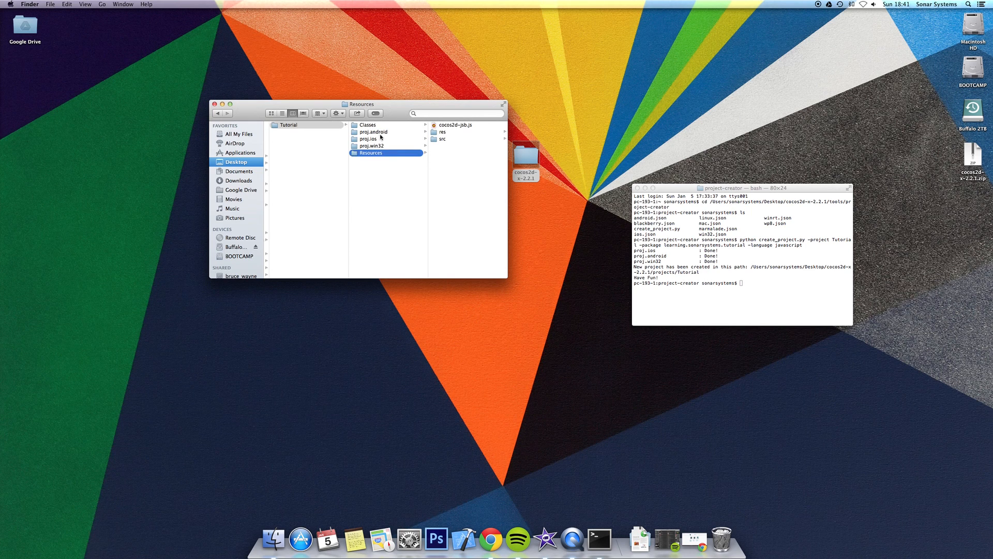
Enter the proj.ios folder and select Tutorial.xcodeproj
left_click(370, 132)
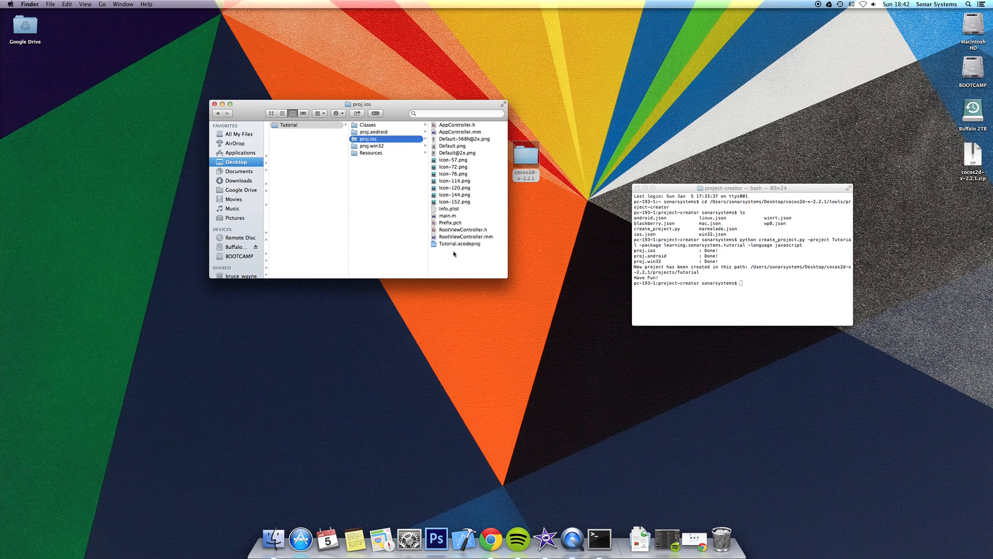
mouse_move(383, 150)
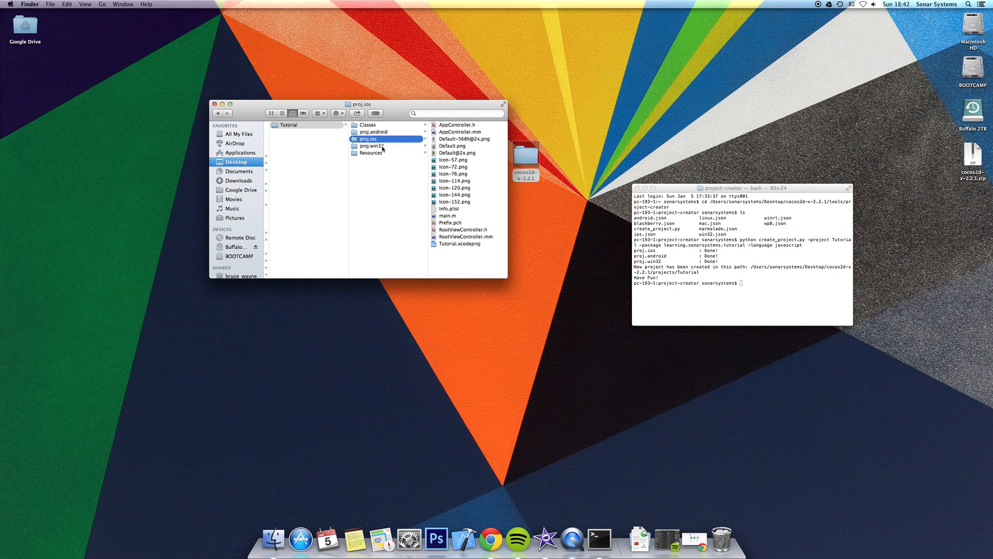
left_click(459, 243)
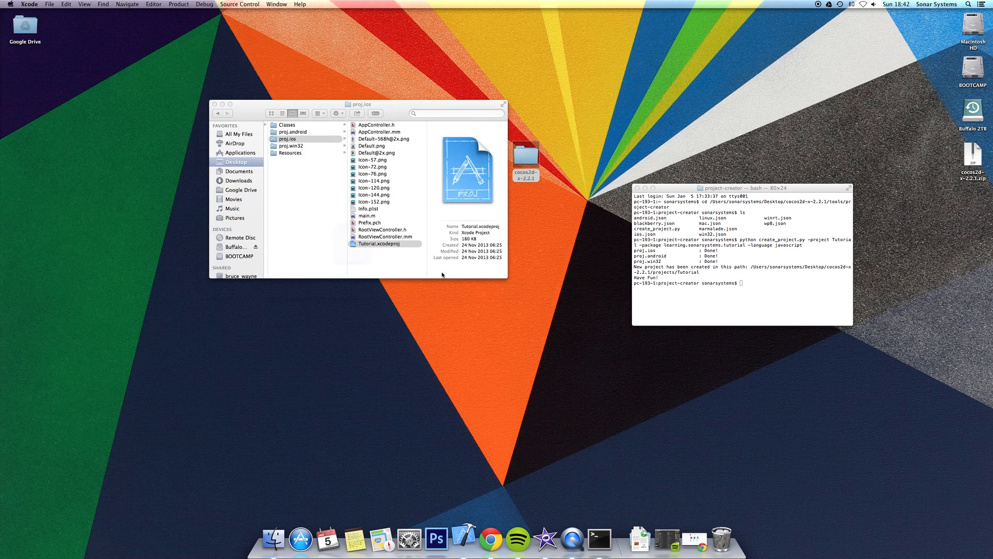
Launch Tutorial.xcodeproj in Xcode and expand the project's file groups in the navigator
double_click(377, 243)
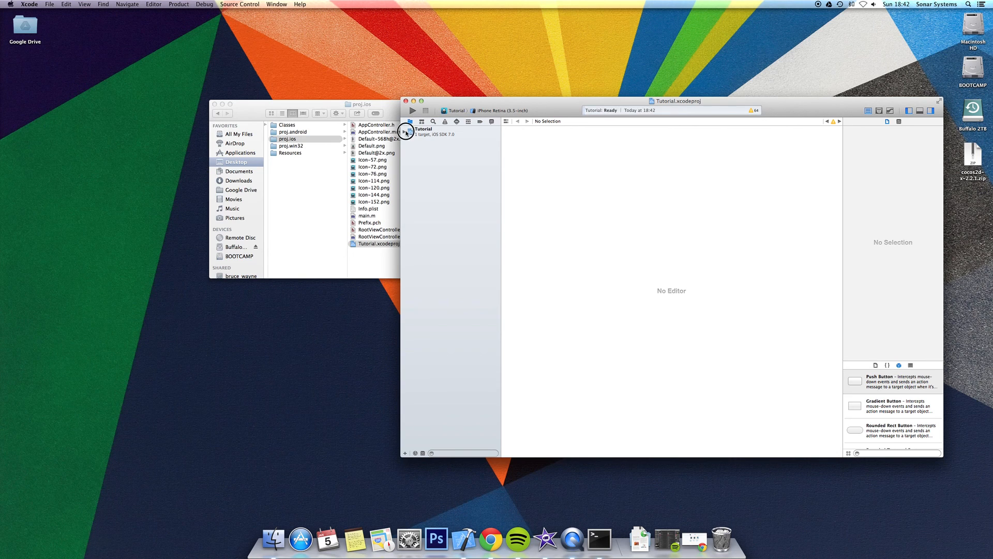
left_click(410, 133)
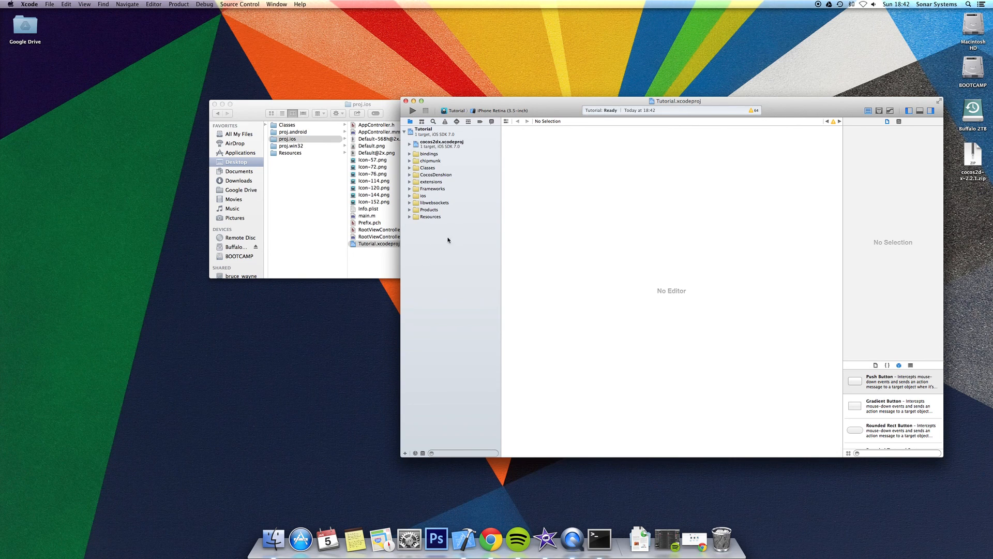
mouse_move(431, 135)
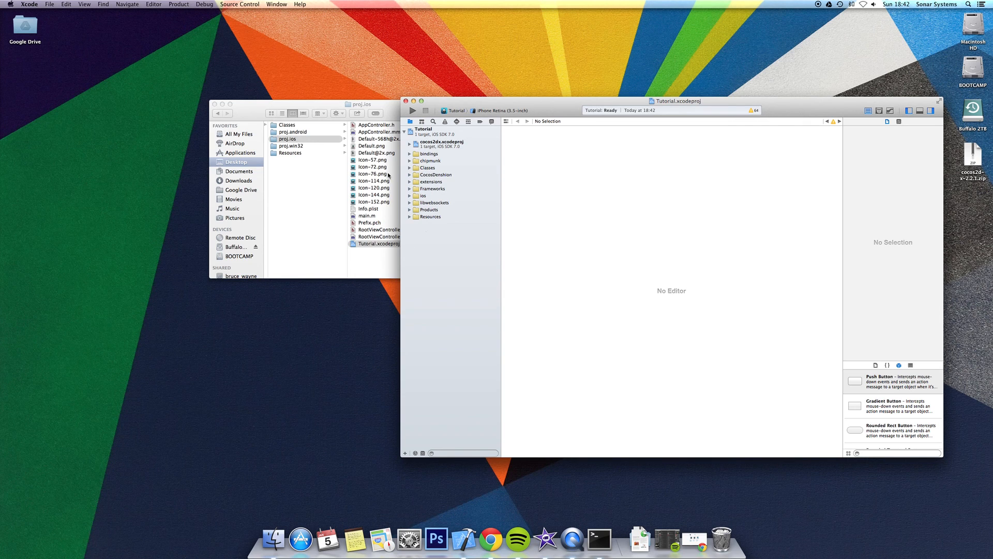
Build and run Tutorial, then view the build error reporting Resources/main.js missing
left_click(412, 111)
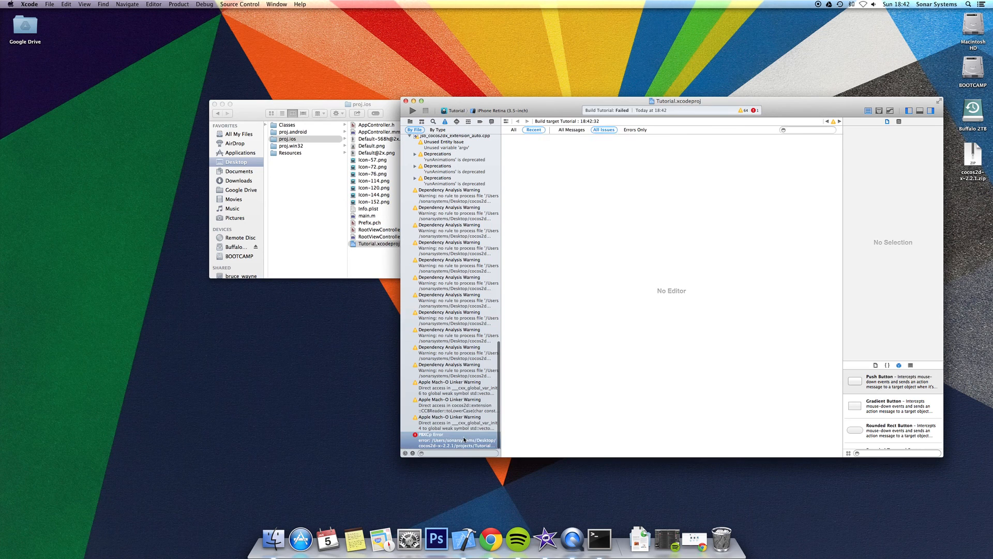
left_click(451, 442)
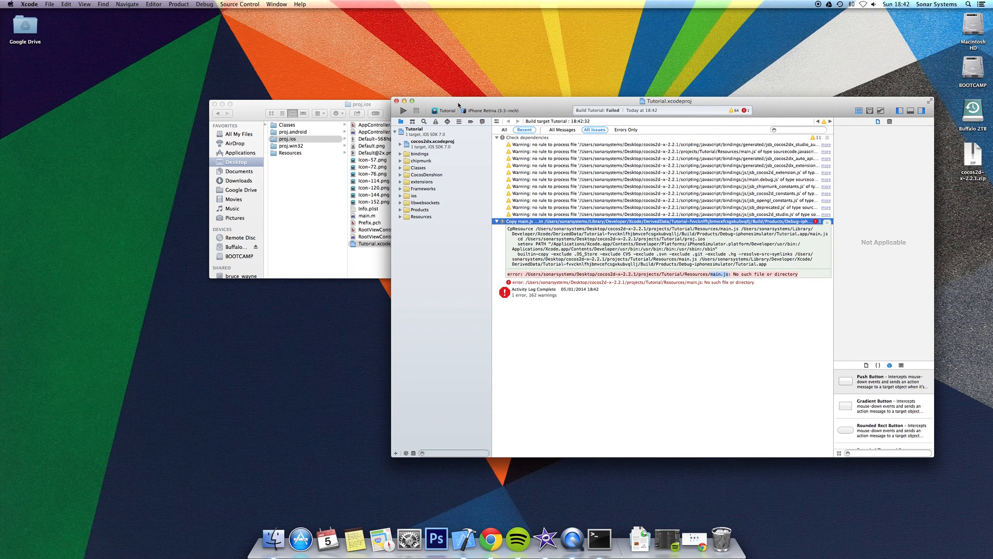
mouse_move(308, 109)
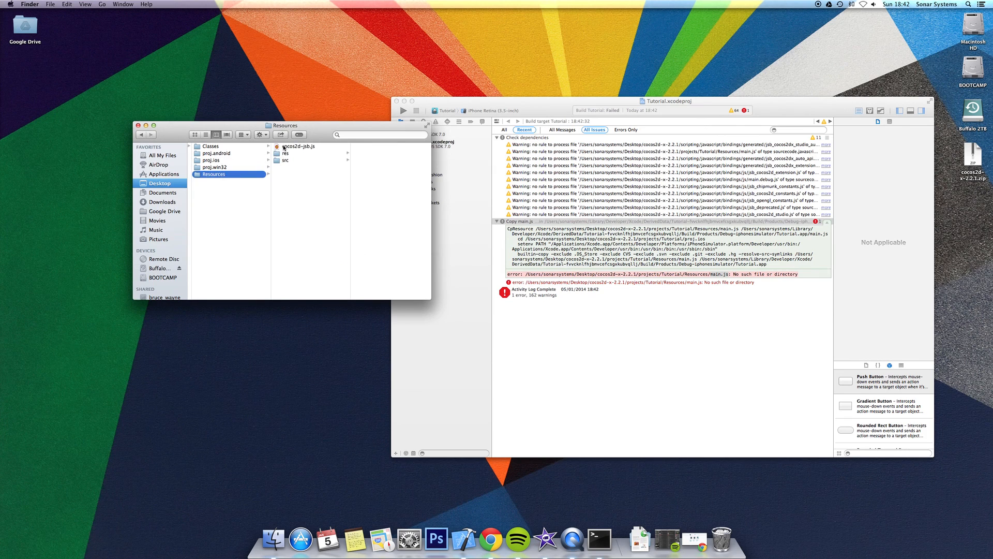
View AppDelegate.cpp from Classes and inspect its runScript("main.js") lines
left_click(298, 146)
type("main")
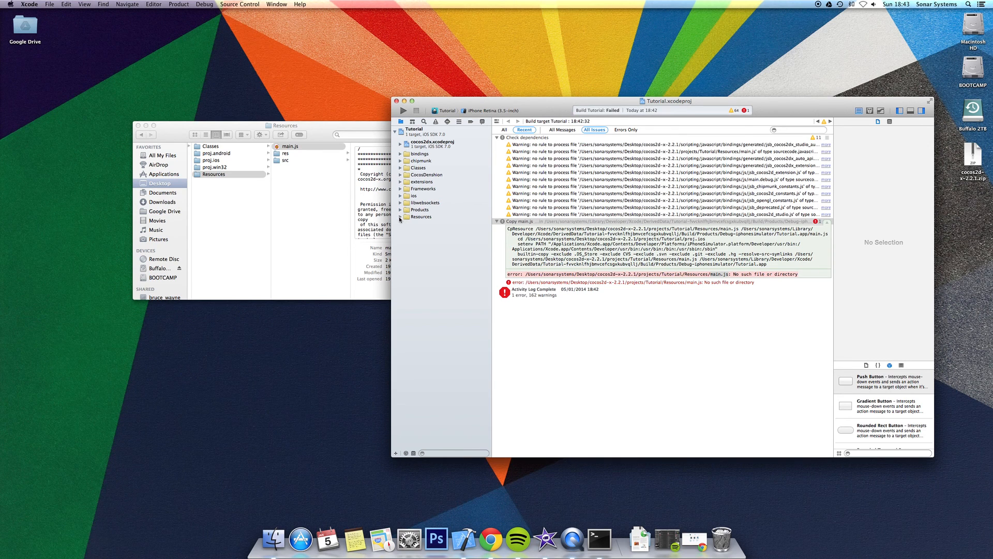
left_click(401, 167)
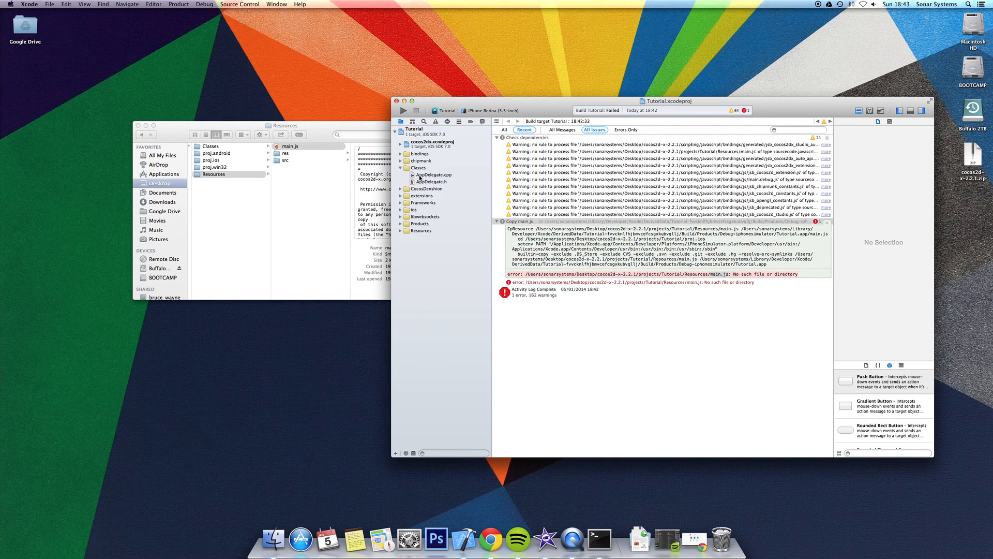
left_click(433, 175)
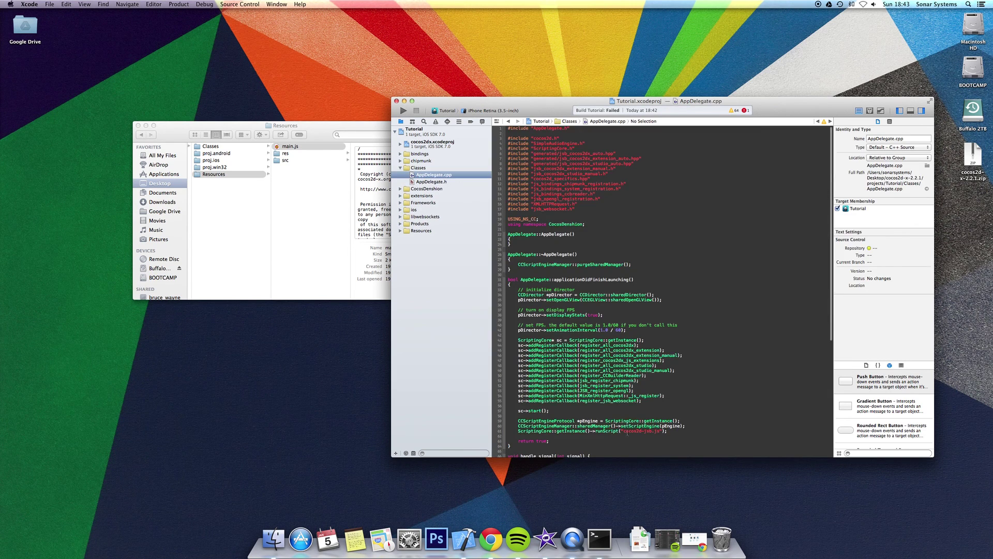
left_click(624, 427)
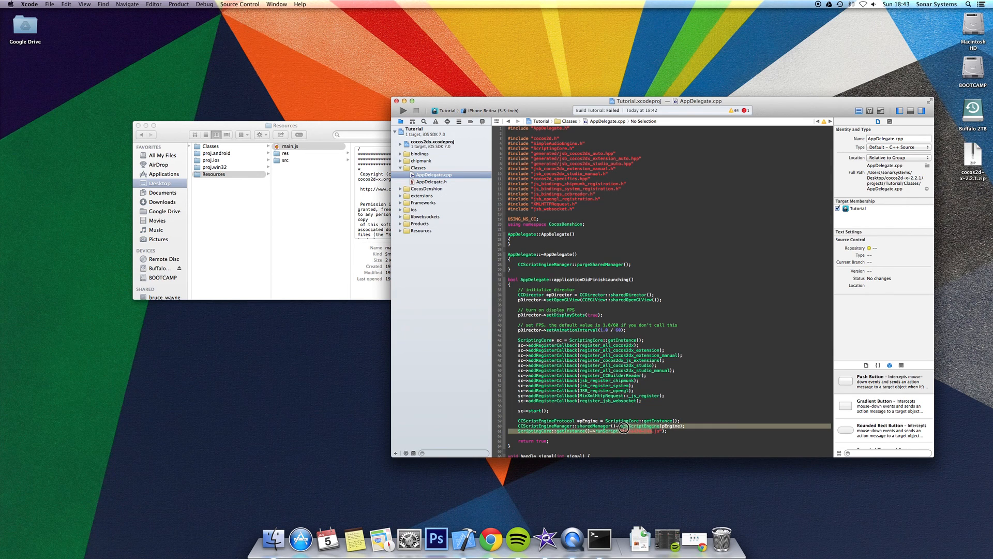
left_click(624, 428)
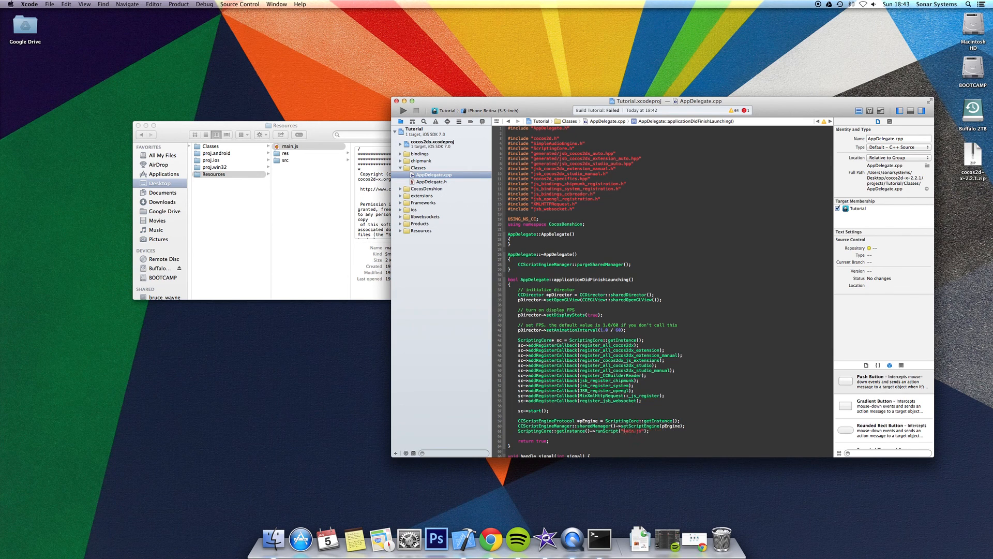
scroll("down", 3)
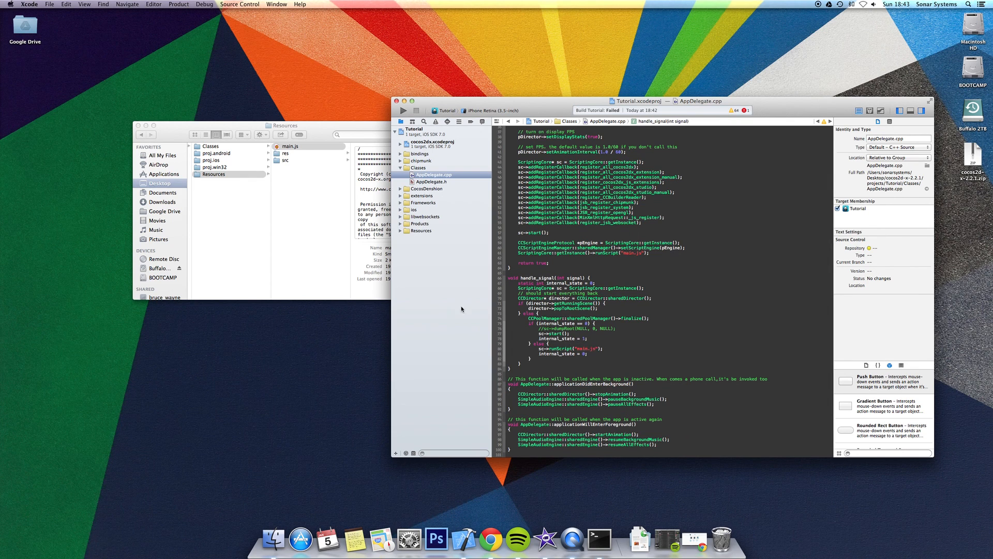
Build and run the Tutorial app again, launching Hello World in the iOS Simulator
left_click(402, 110)
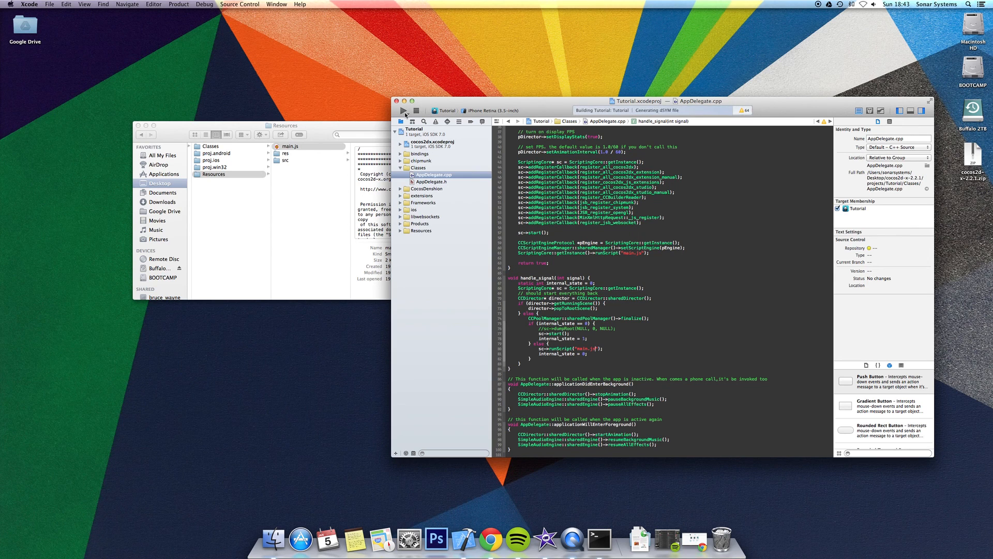
left_click(404, 109)
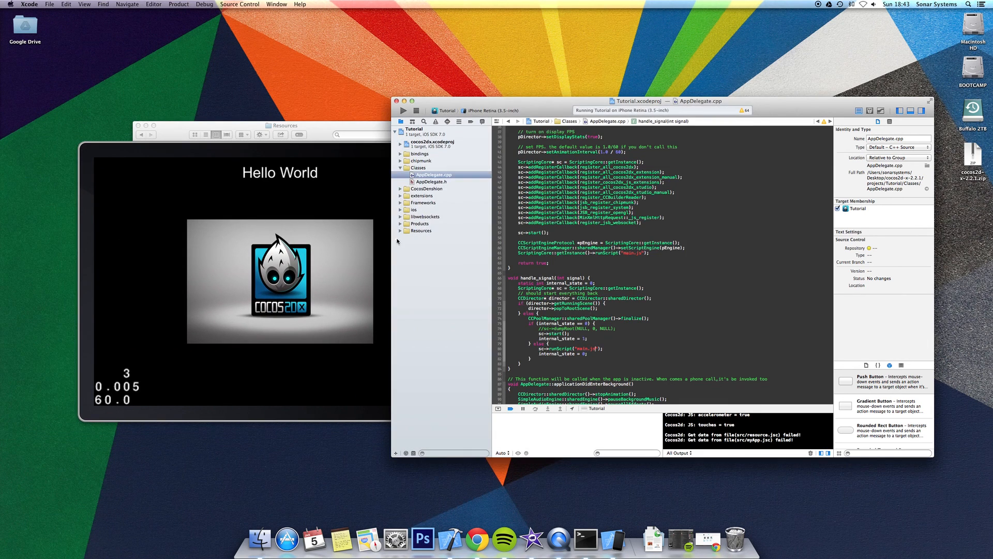
Expand the Resources group and view main.js while Hello World runs in the Simulator
left_click(421, 229)
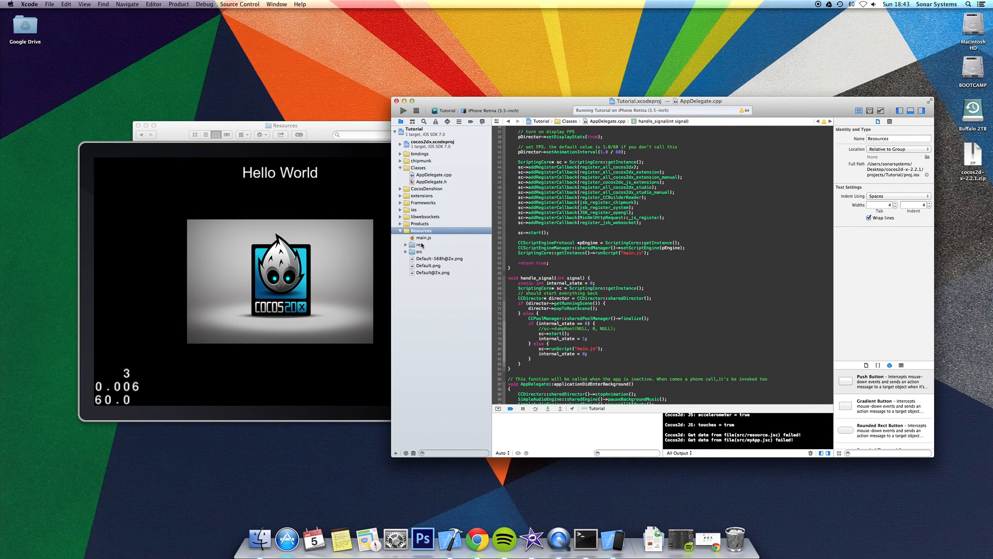
left_click(424, 238)
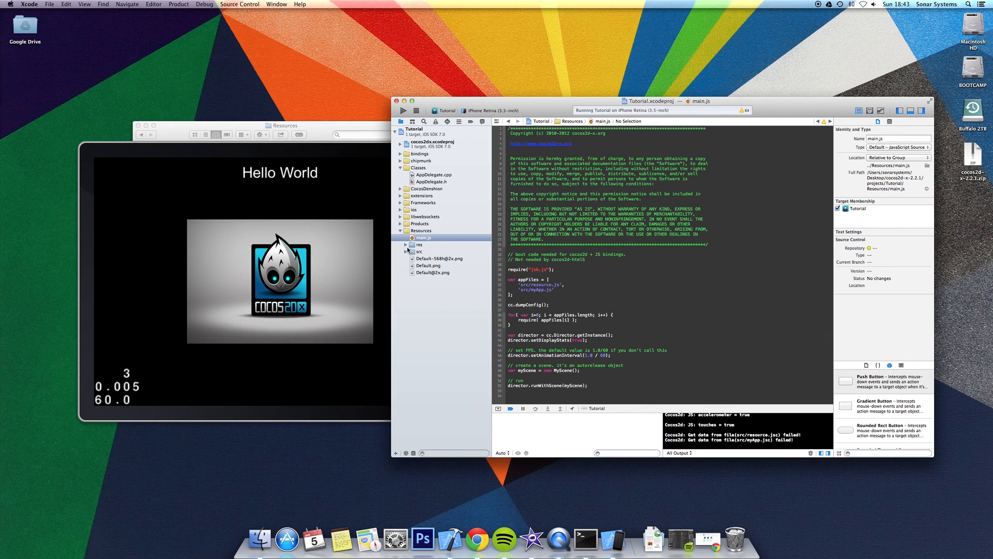
Expand the res and src folders under Resources and view myApp.js in the editor
left_click(406, 244)
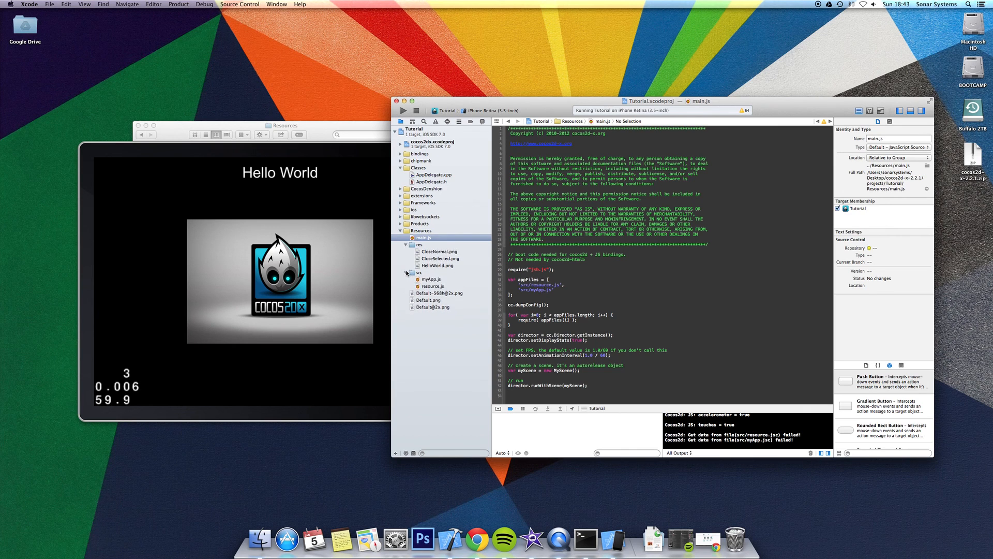
left_click(431, 279)
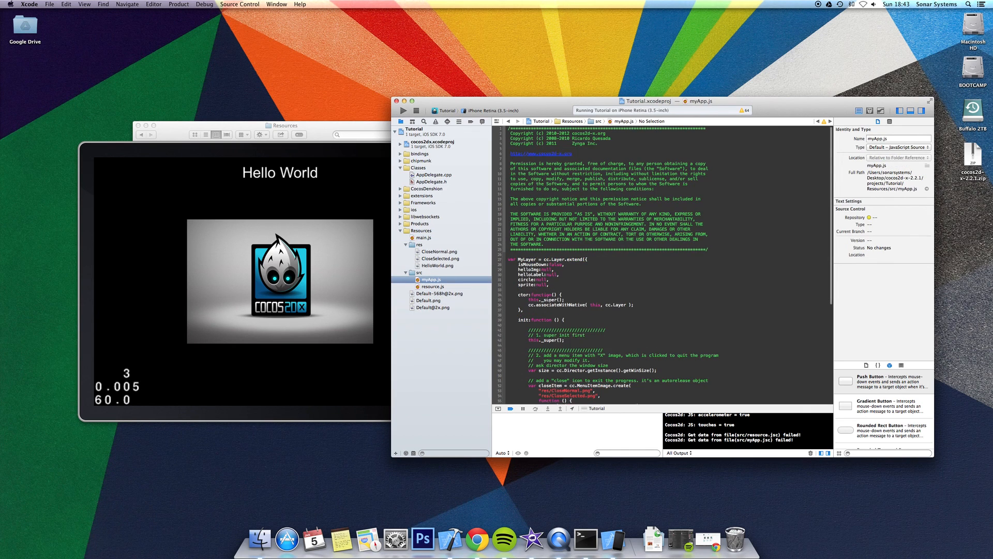
scroll("down", 3)
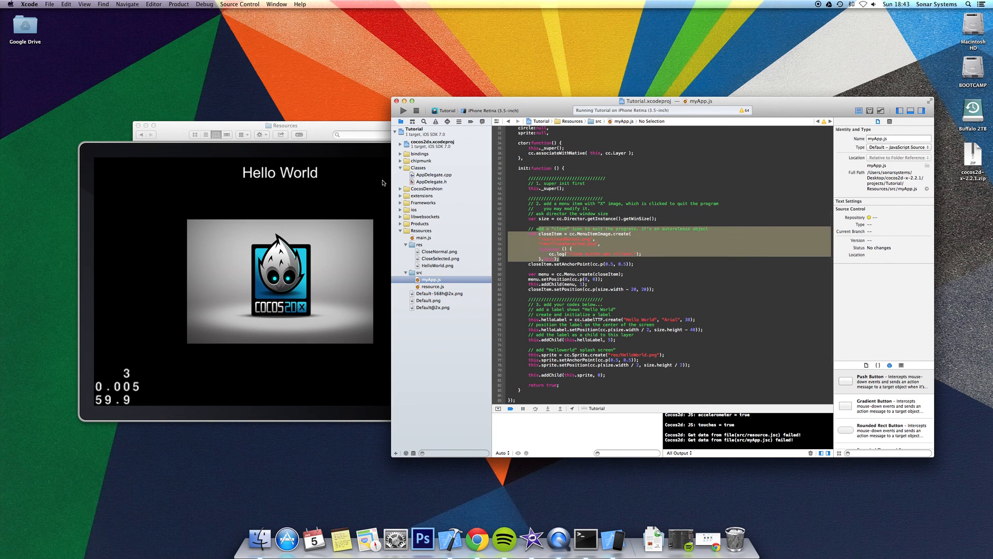
In the iOS Simulator, tap the Hello World app's close icon so the console logs the click
left_click(272, 279)
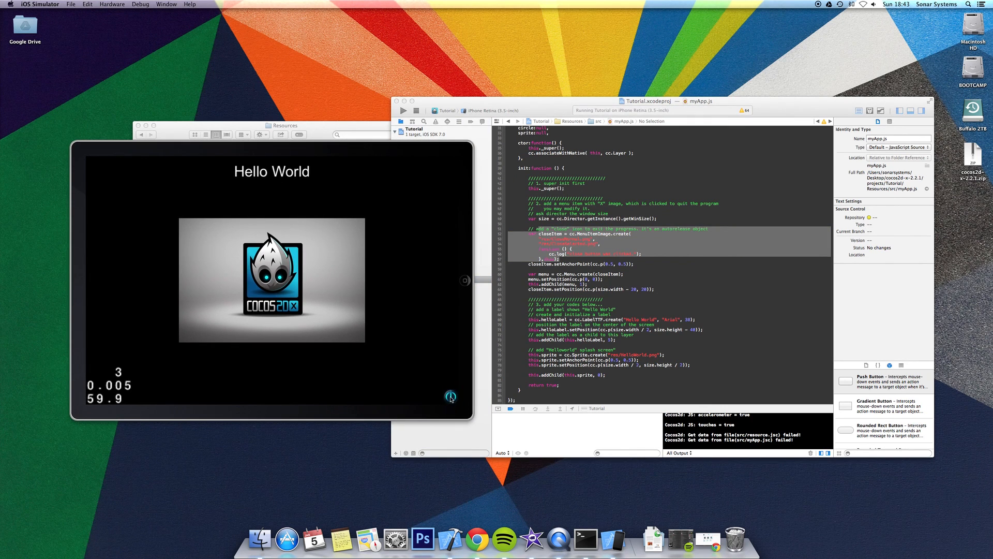
left_click(451, 396)
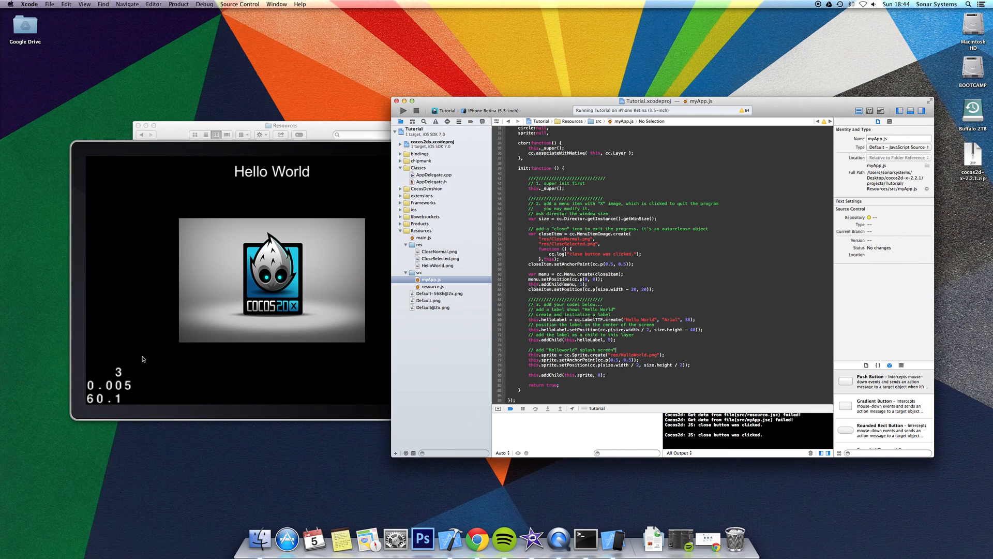
mouse_move(159, 475)
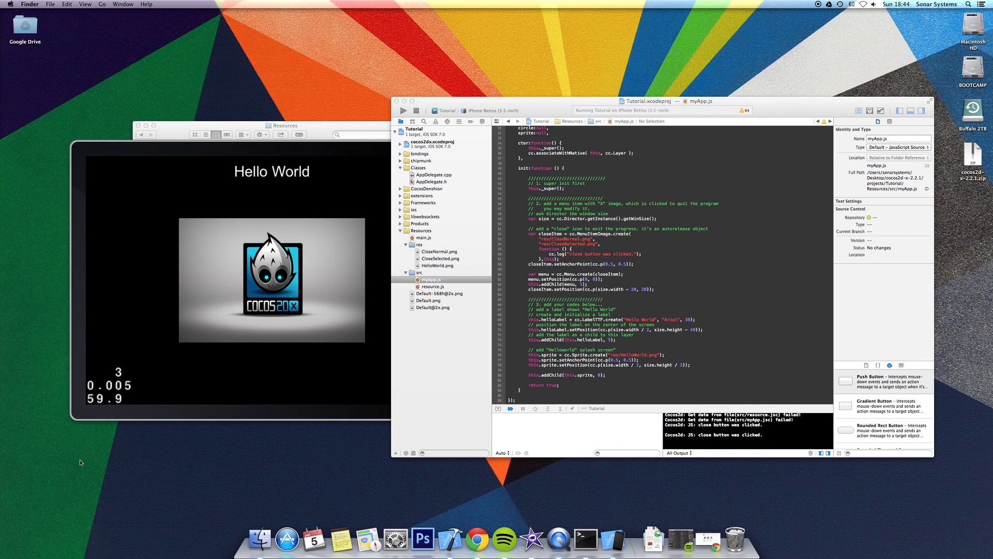
mouse_move(172, 453)
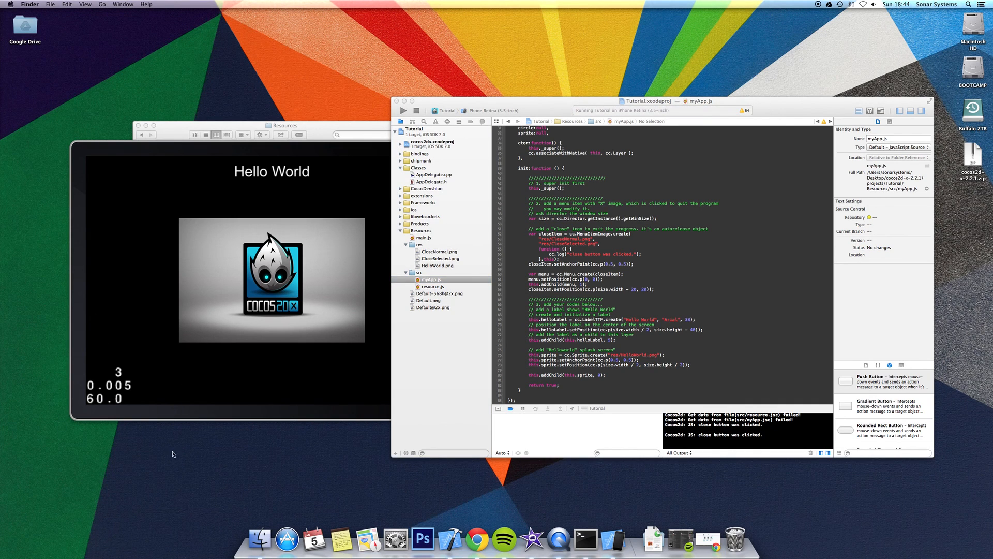
mouse_move(175, 445)
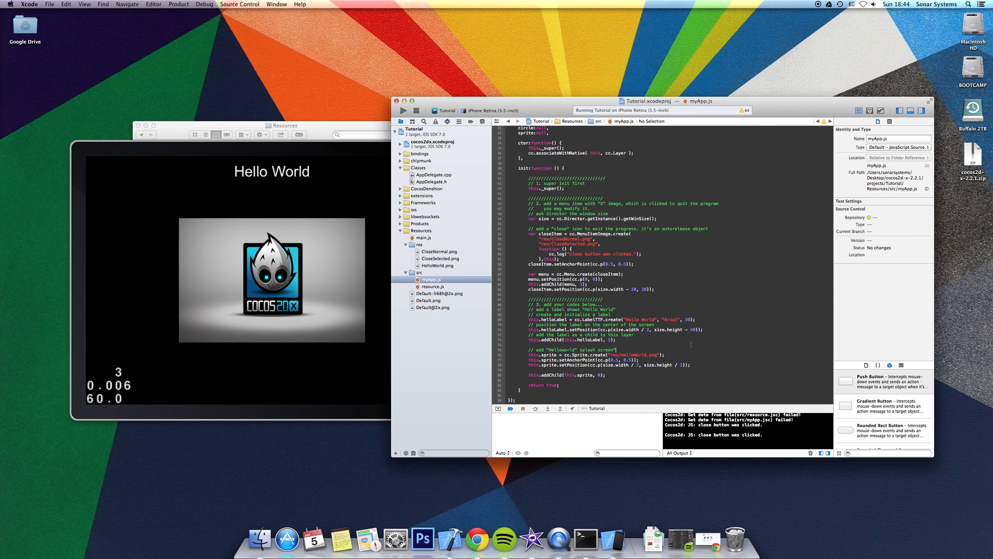
scroll("down", 3)
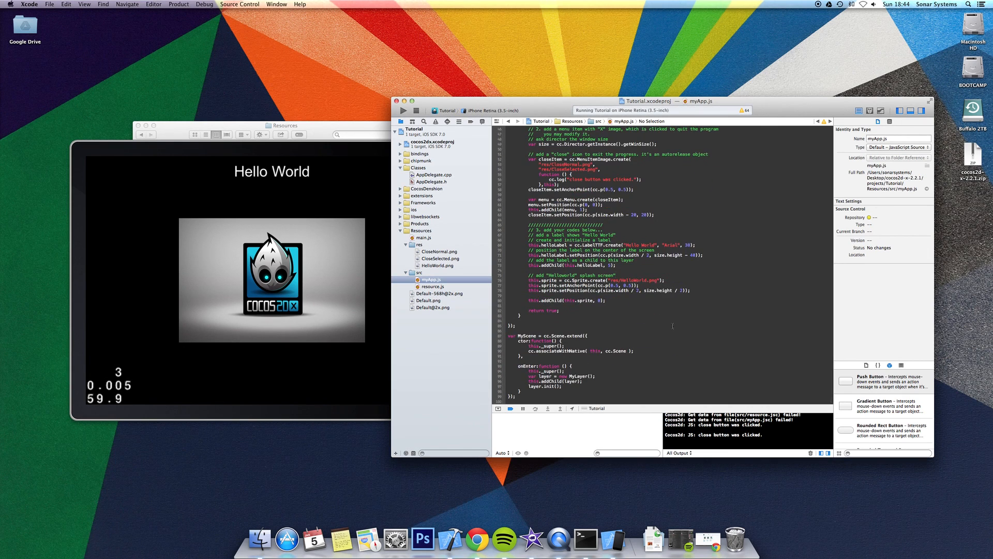
scroll("up", 3)
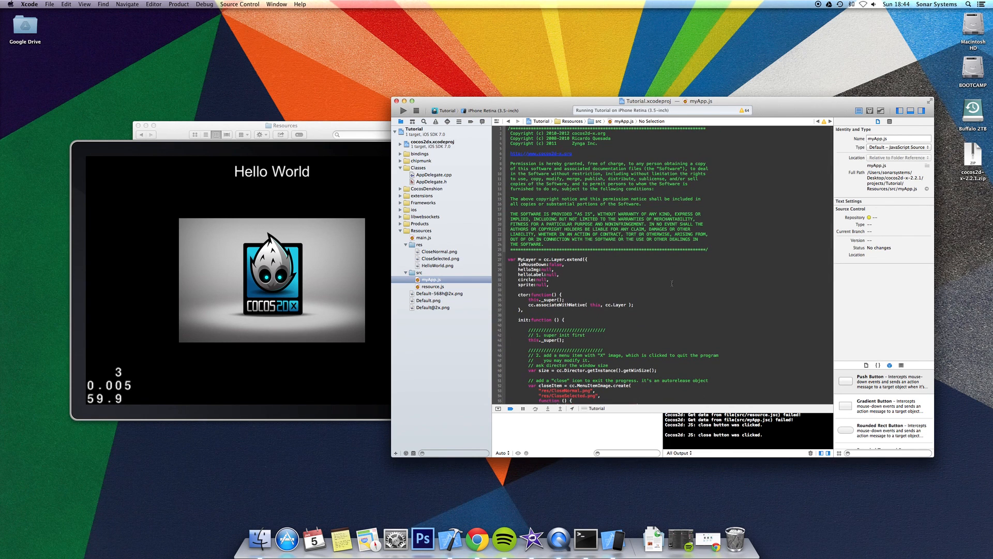